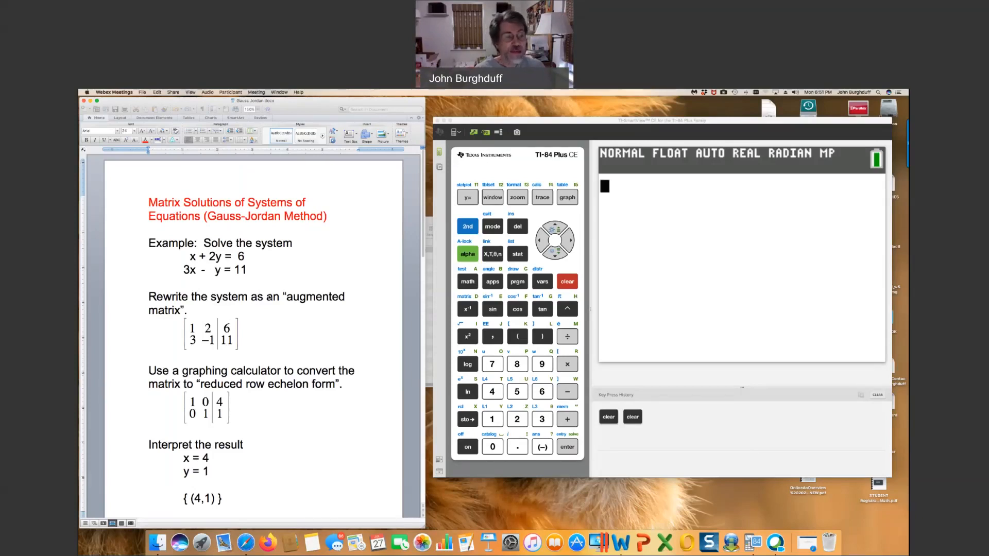
pyautogui.moveTo(273, 306)
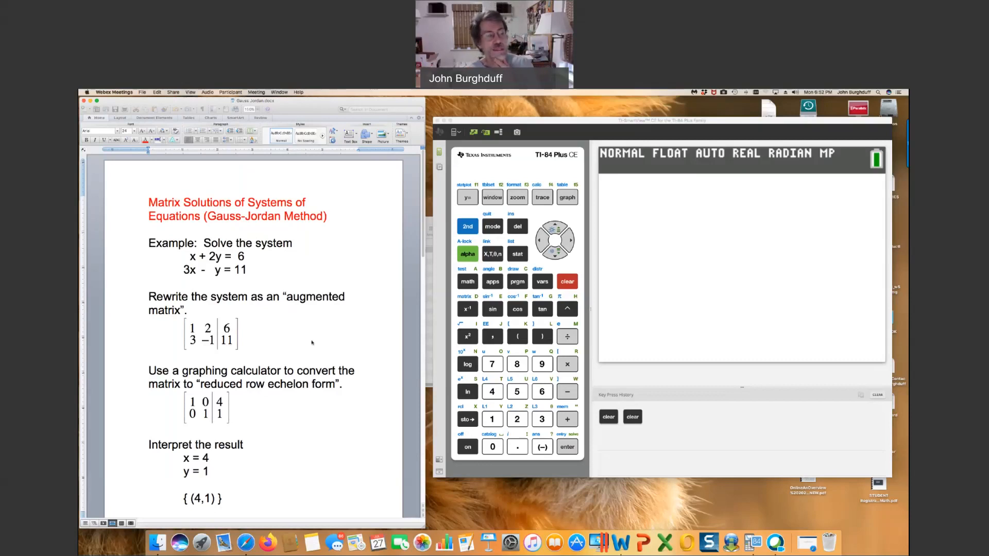
# - Bring up the MATRIX menu's EDIT list, where matrix [A] is listed as 3×4
pyautogui.click(740, 253)
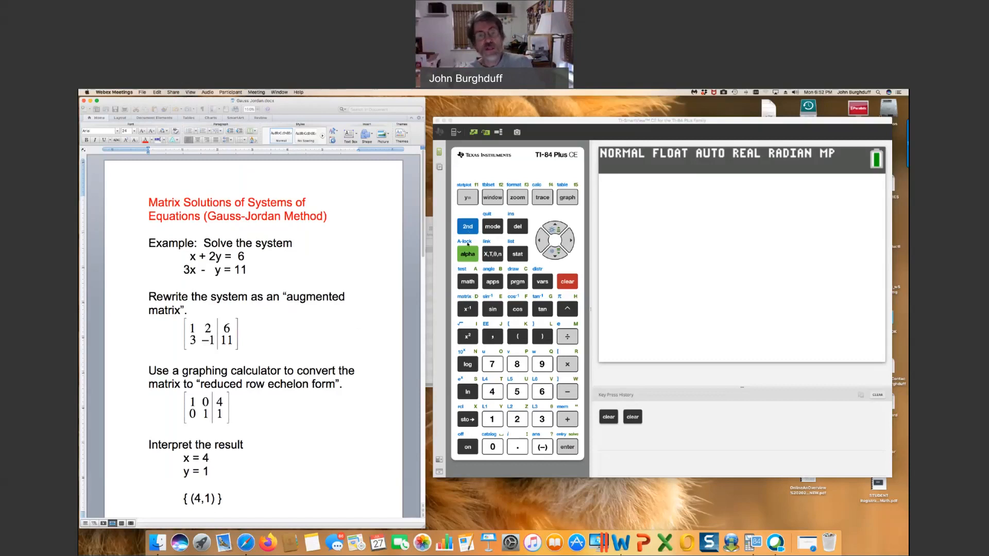
pyautogui.click(467, 227)
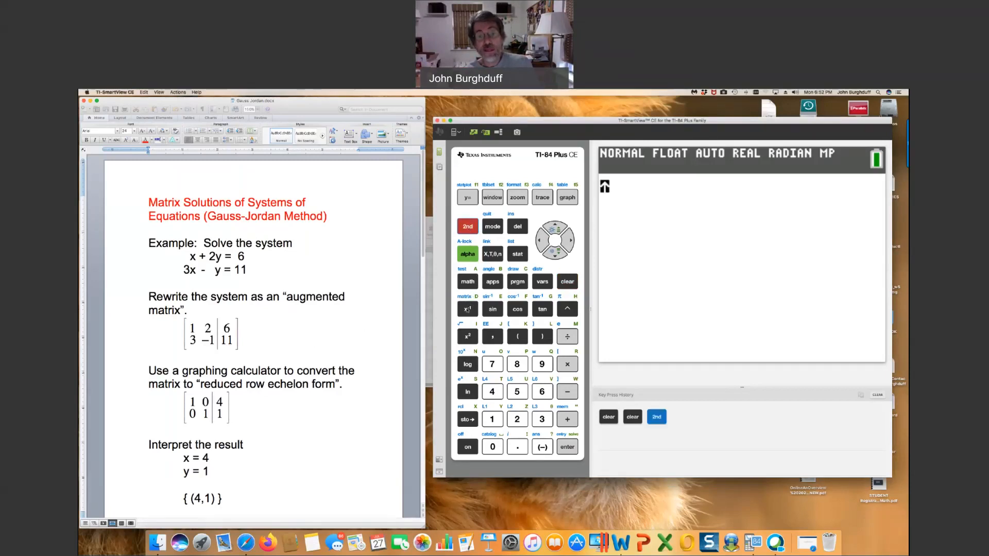
pyautogui.click(466, 308)
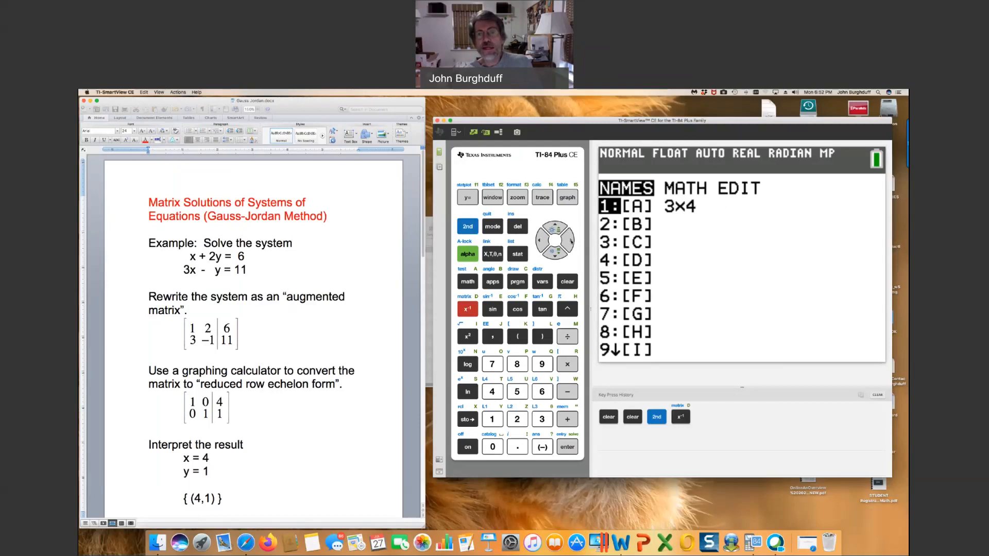
pyautogui.click(568, 240)
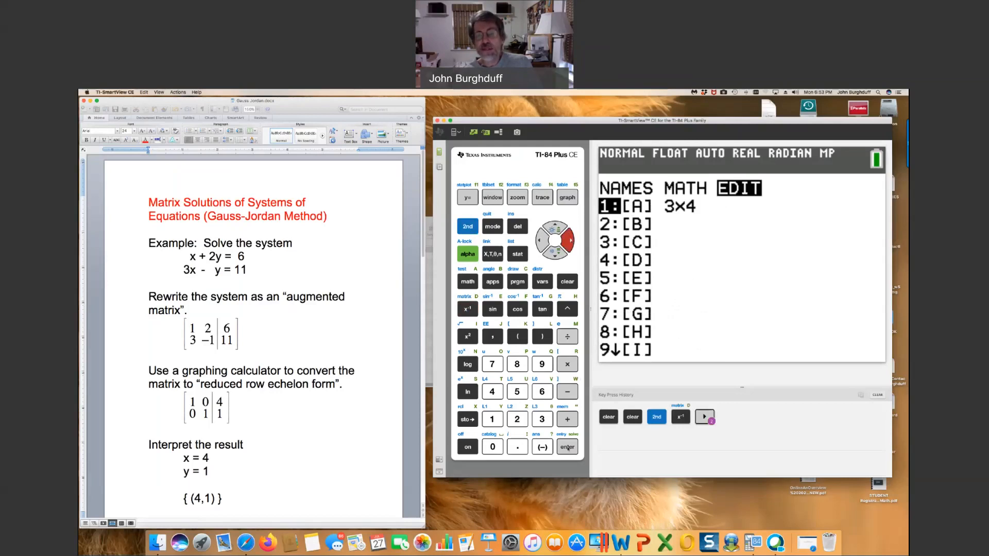
# - Edit matrix [A] and set its dimensions to 2 rows by 3 columns
pyautogui.click(566, 447)
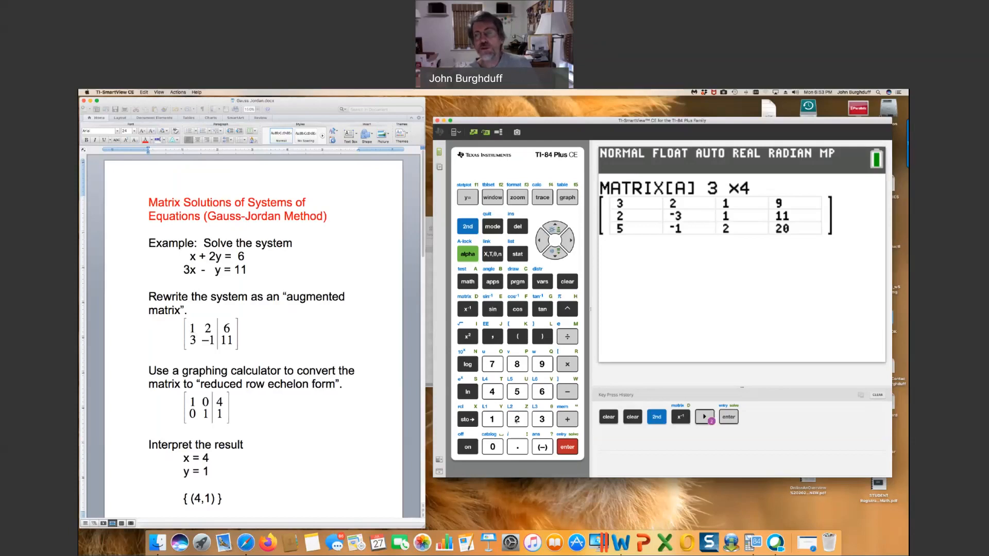
pyautogui.click(516, 420)
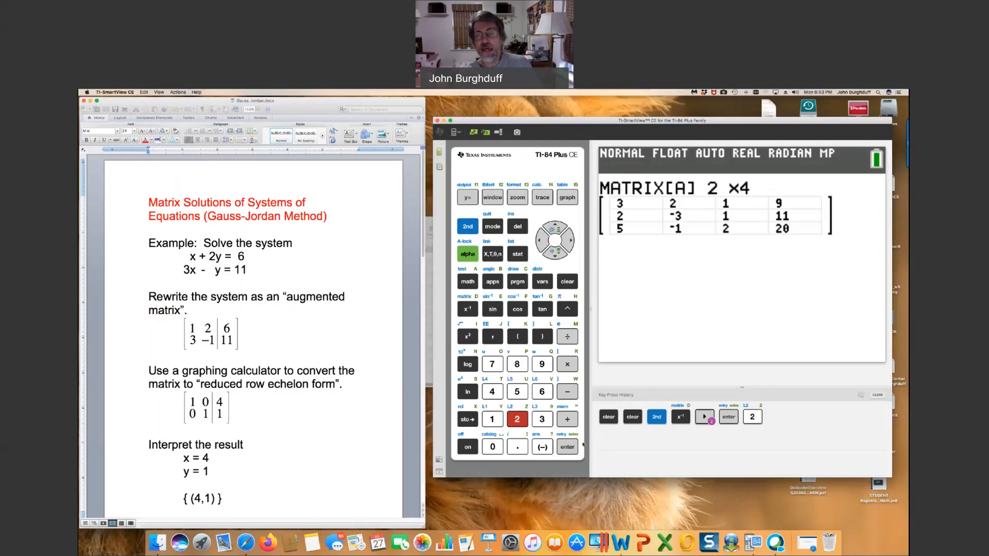
pyautogui.click(566, 446)
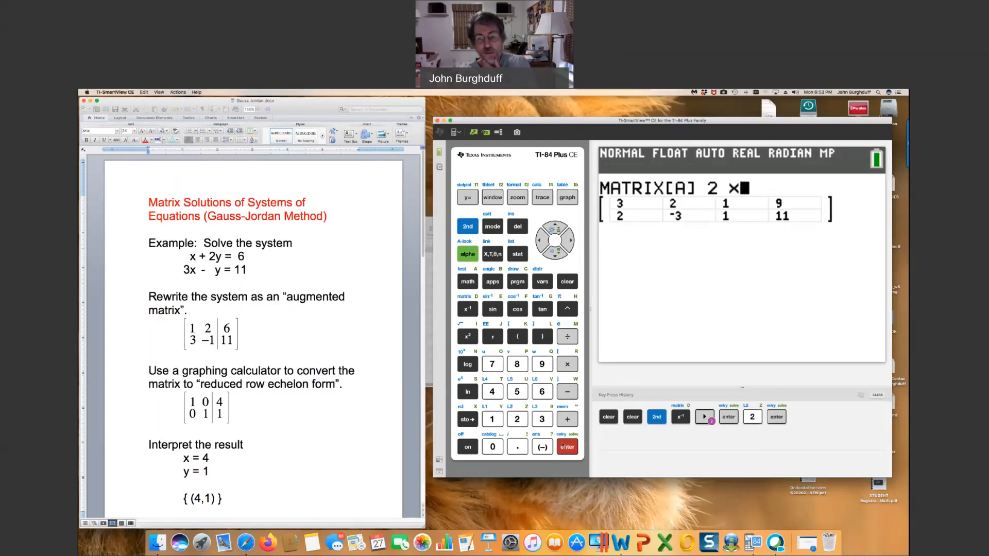
pyautogui.click(541, 420)
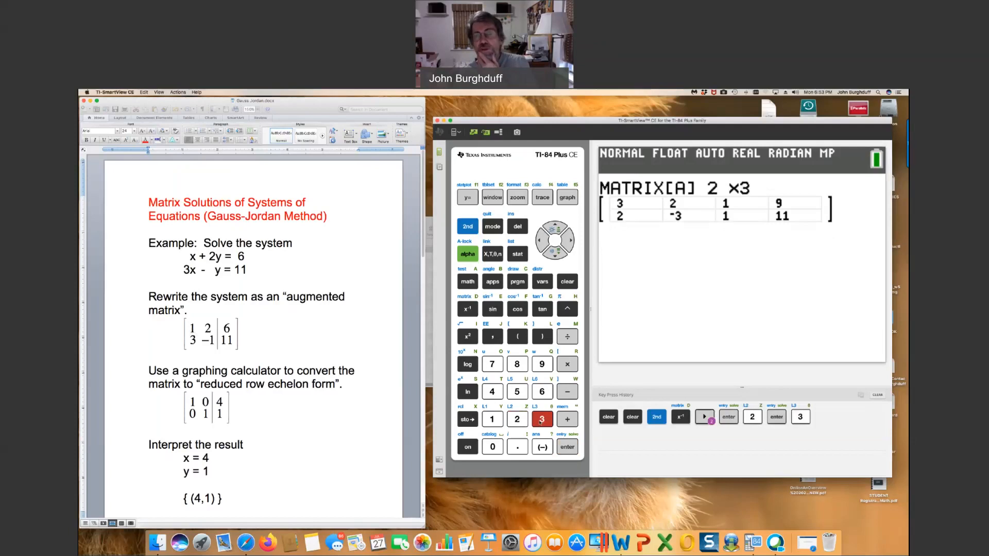
pyautogui.click(567, 446)
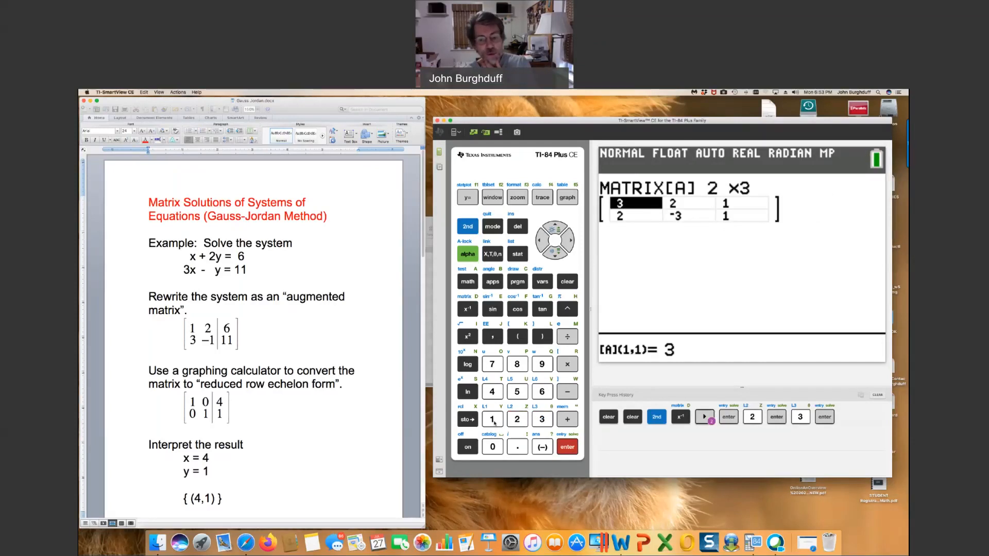
# - Fill row one of [A] with the entries 1, 2, 6
pyautogui.click(493, 419)
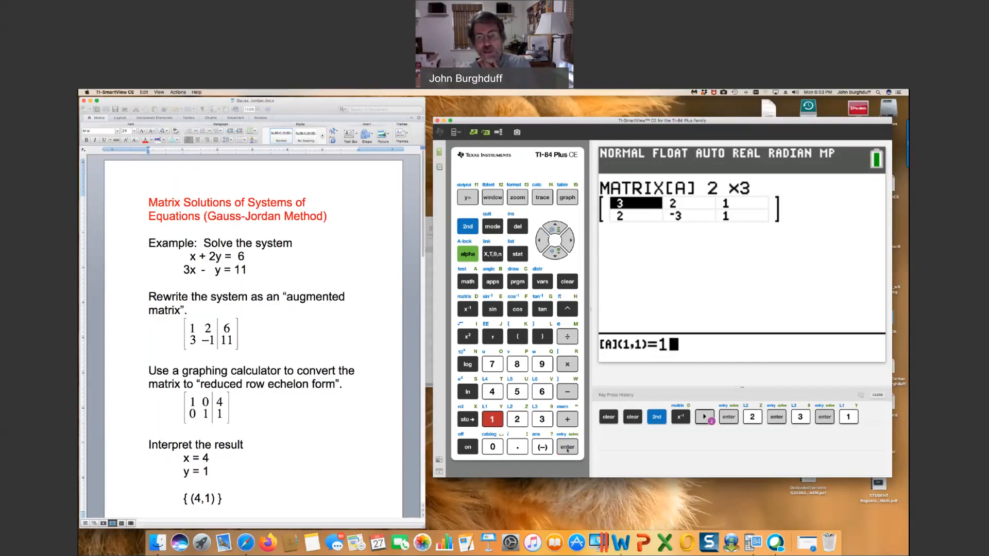
pyautogui.click(567, 447)
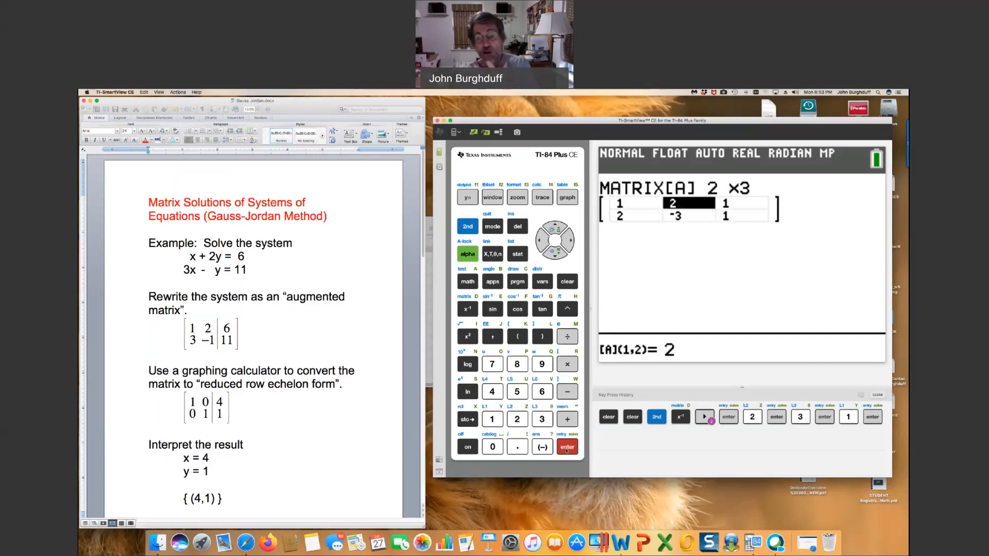
pyautogui.click(872, 417)
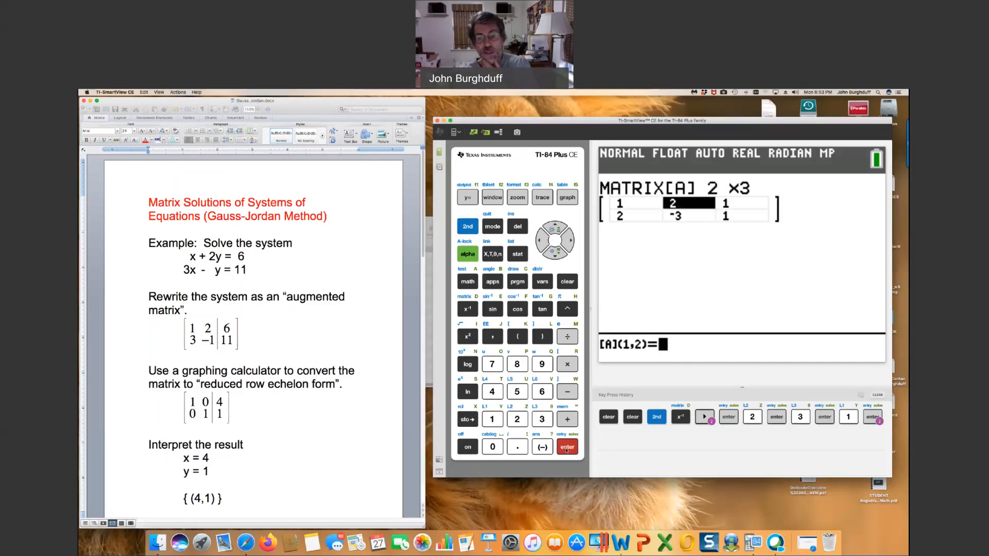
pyautogui.click(566, 446)
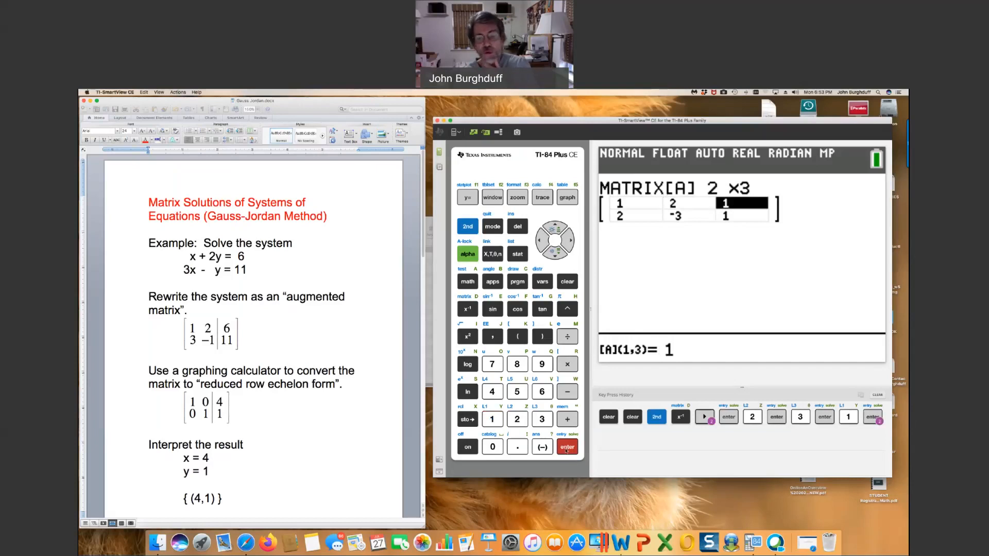
pyautogui.click(541, 391)
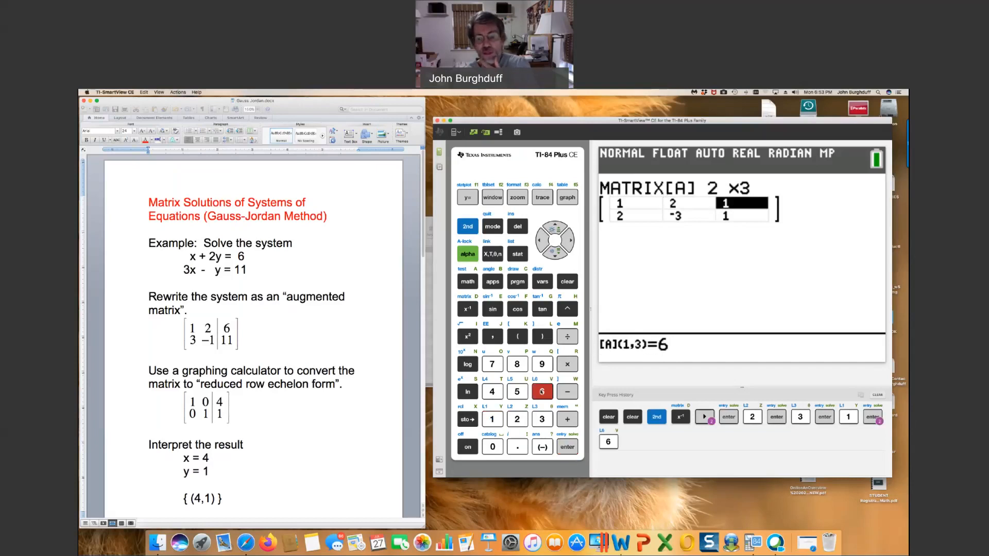
pyautogui.click(566, 447)
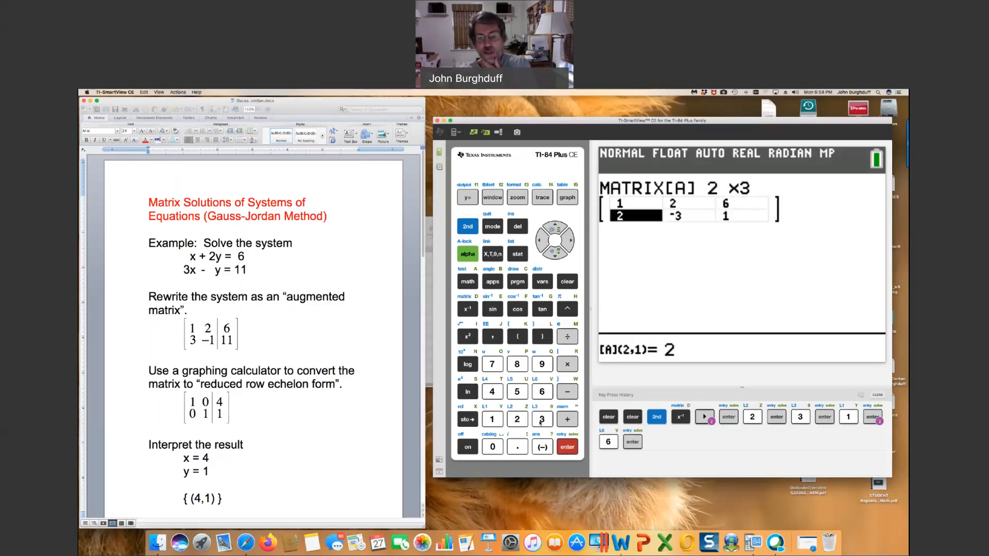
# - Fill row two of [A] with the entries 3, −1, 11
pyautogui.click(541, 419)
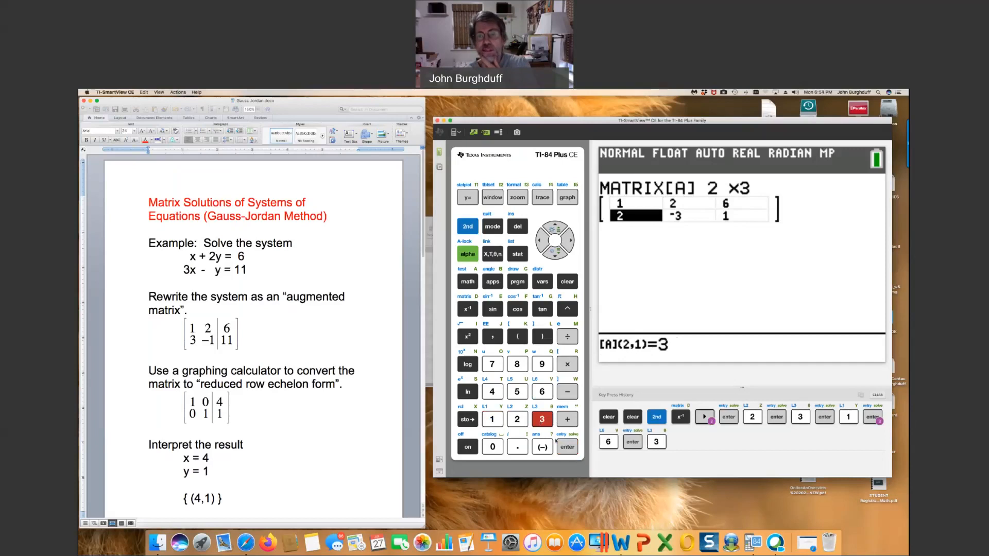
pyautogui.click(565, 446)
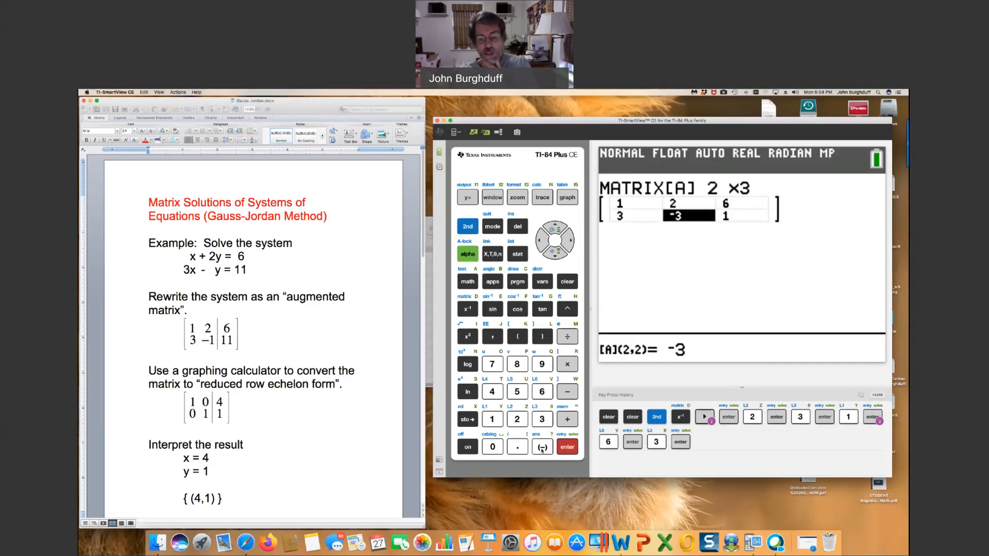
pyautogui.click(492, 419)
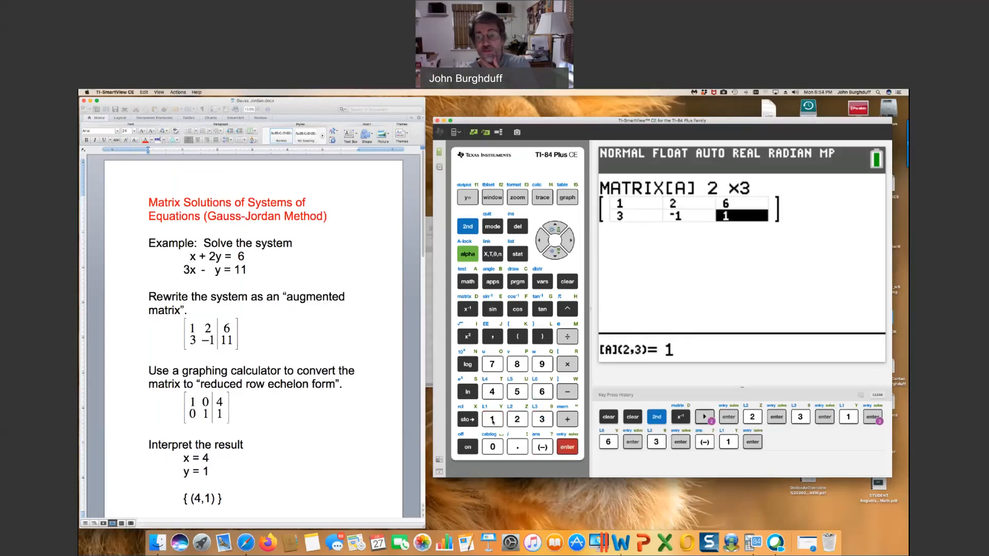
pyautogui.click(493, 419)
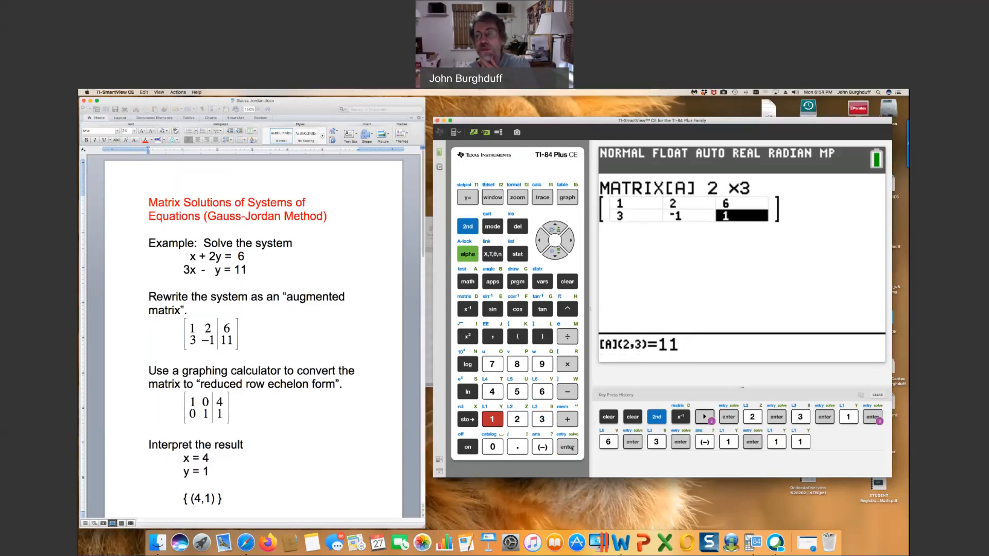
pyautogui.click(566, 446)
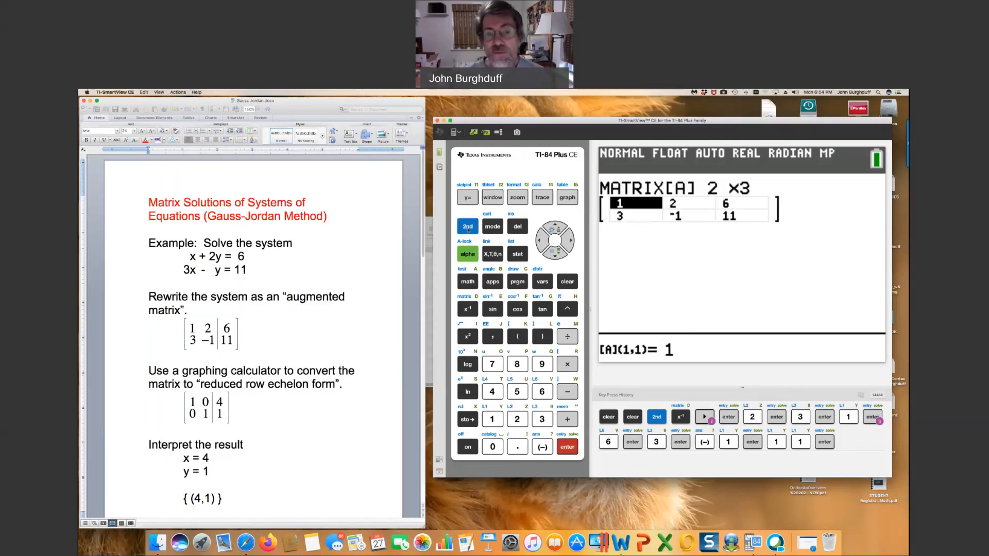
# - Quit to the home screen and reopen the MATRIX menu heading for MATH's rref(
pyautogui.click(467, 226)
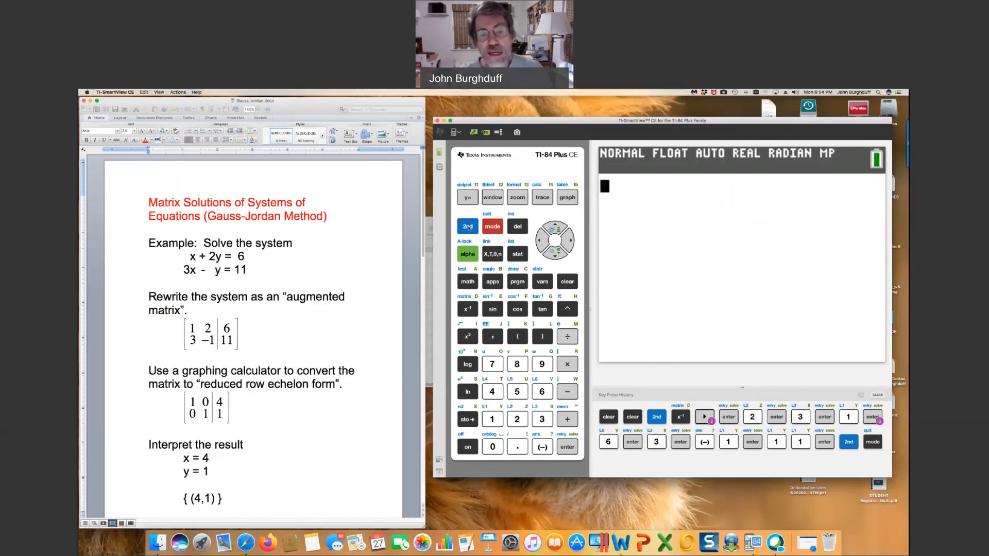
pyautogui.click(466, 227)
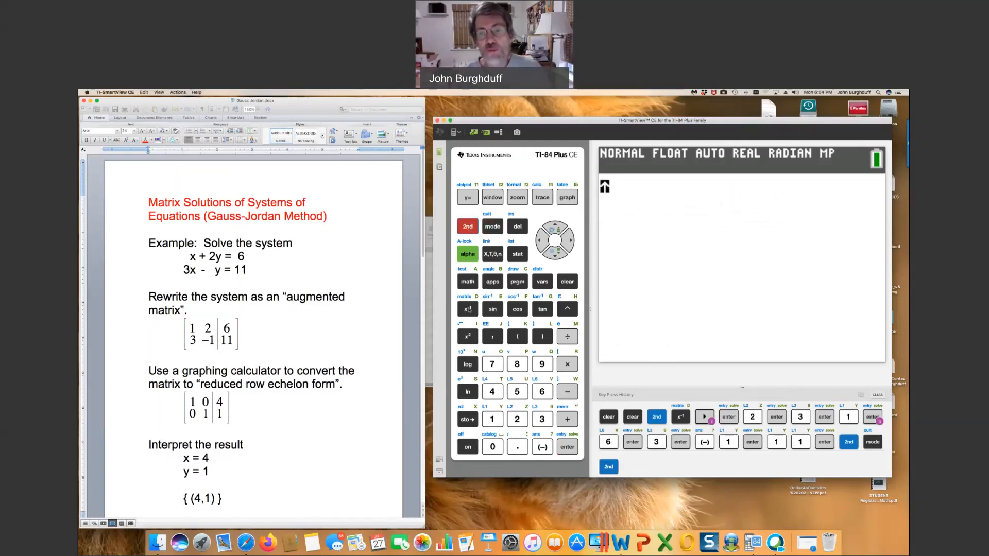
pyautogui.click(467, 308)
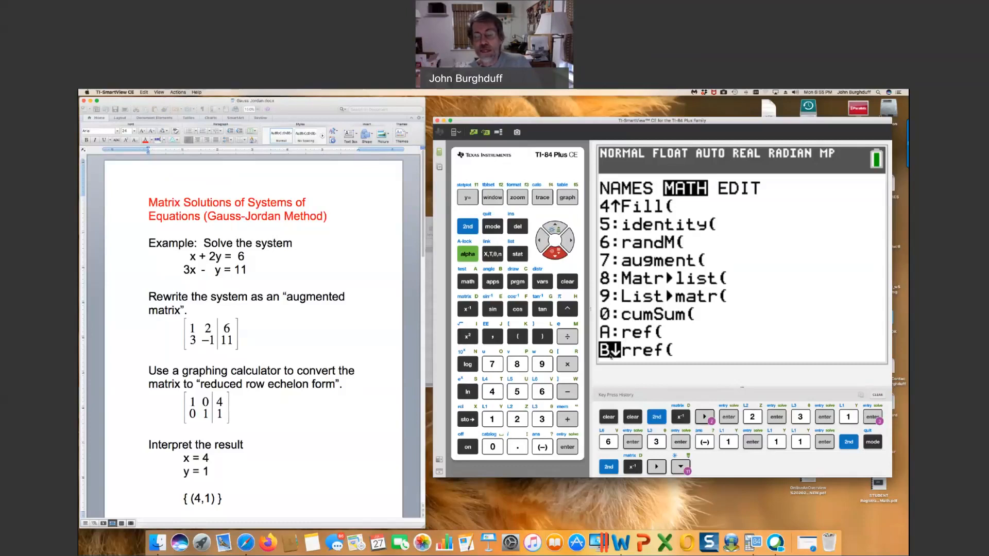
# - Evaluate rref([A]) on the home screen, getting rows 1 0 4 and 0 1 1
pyautogui.click(567, 446)
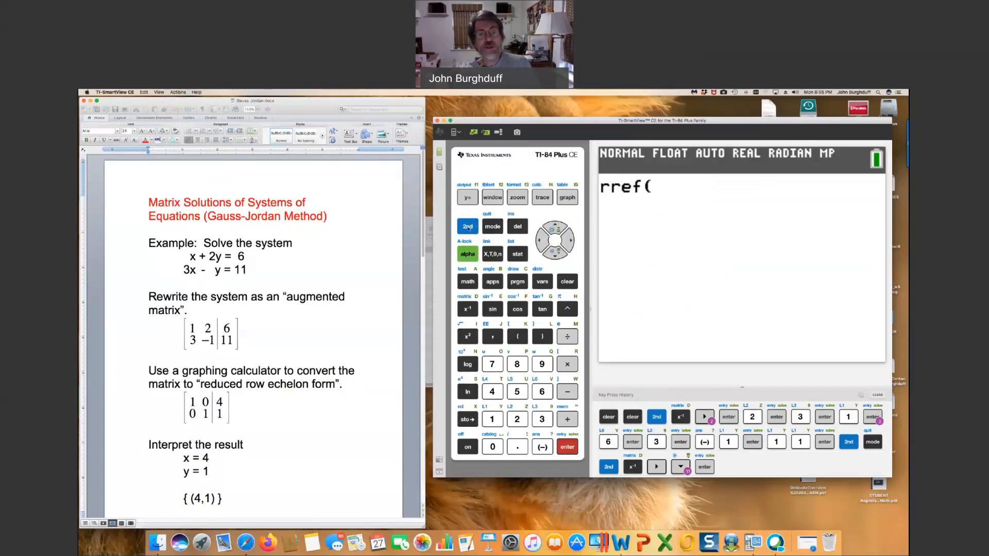
pyautogui.click(466, 227)
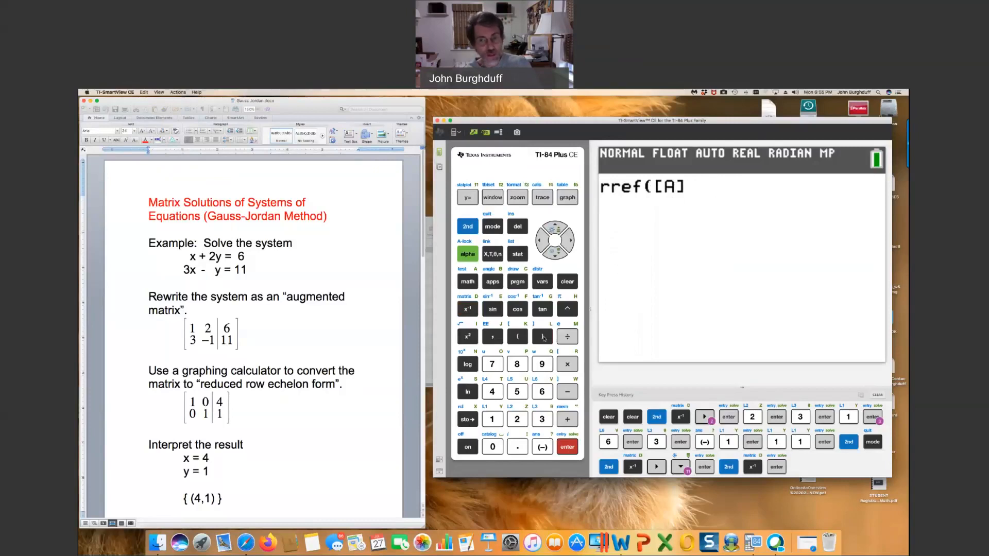
pyautogui.click(541, 336)
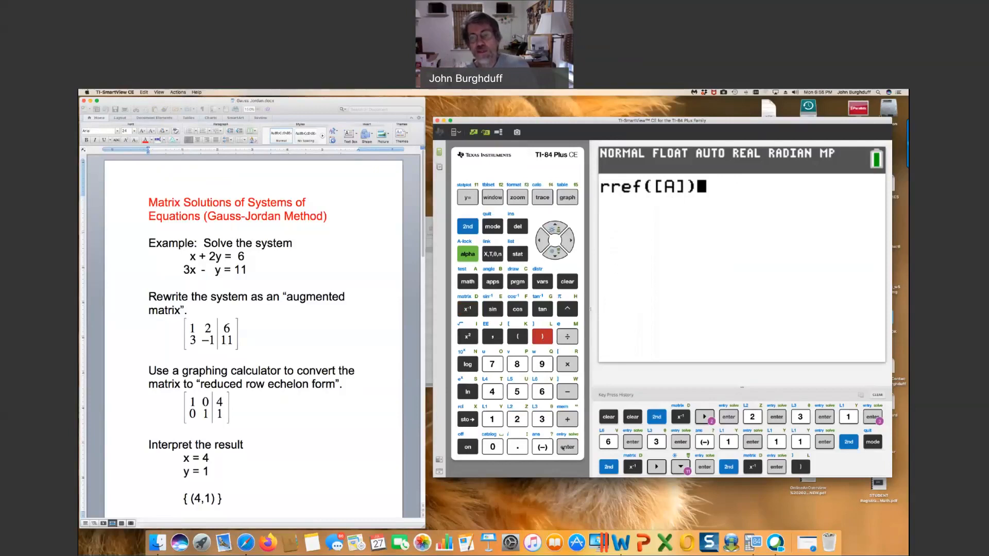
pyautogui.click(567, 446)
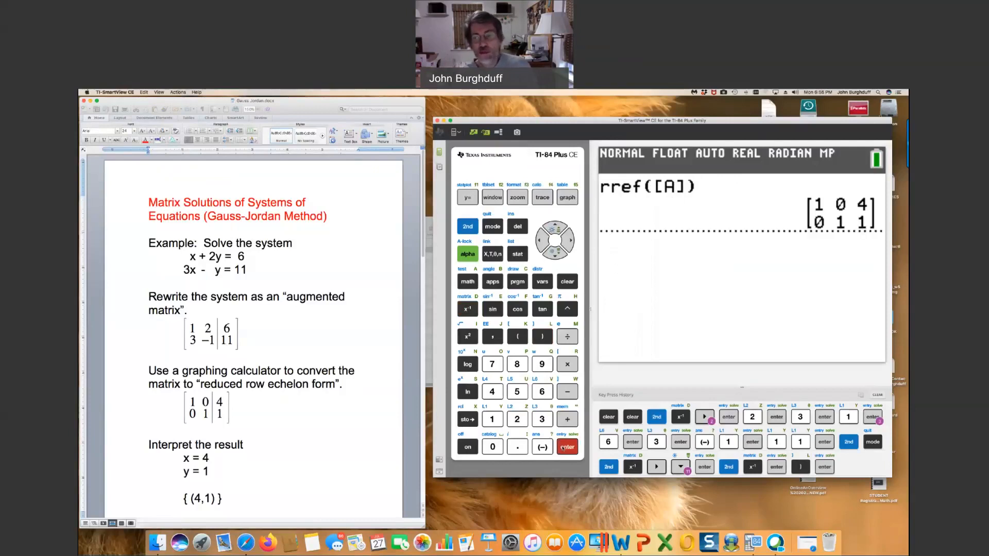
pyautogui.click(567, 447)
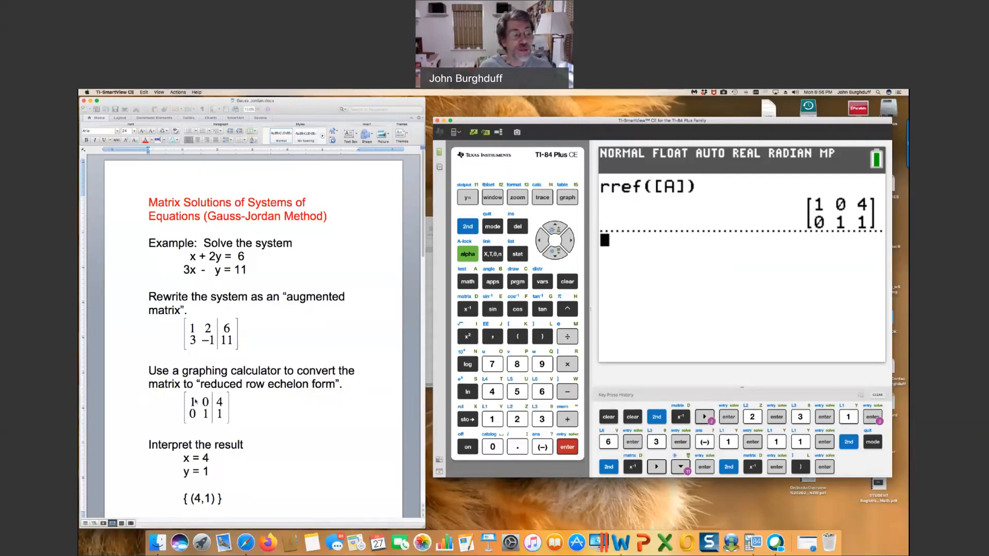
pyautogui.moveTo(229, 468)
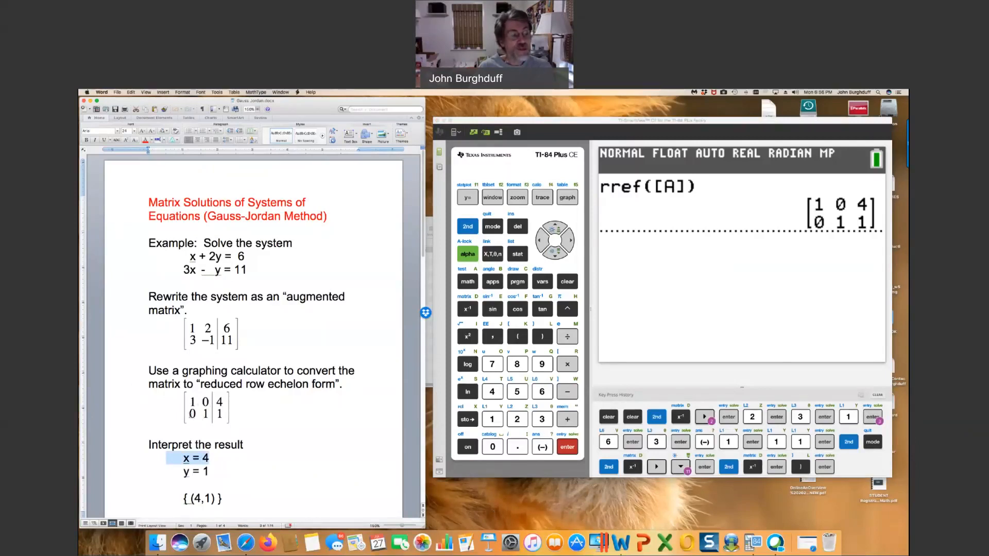
pyautogui.click(206, 407)
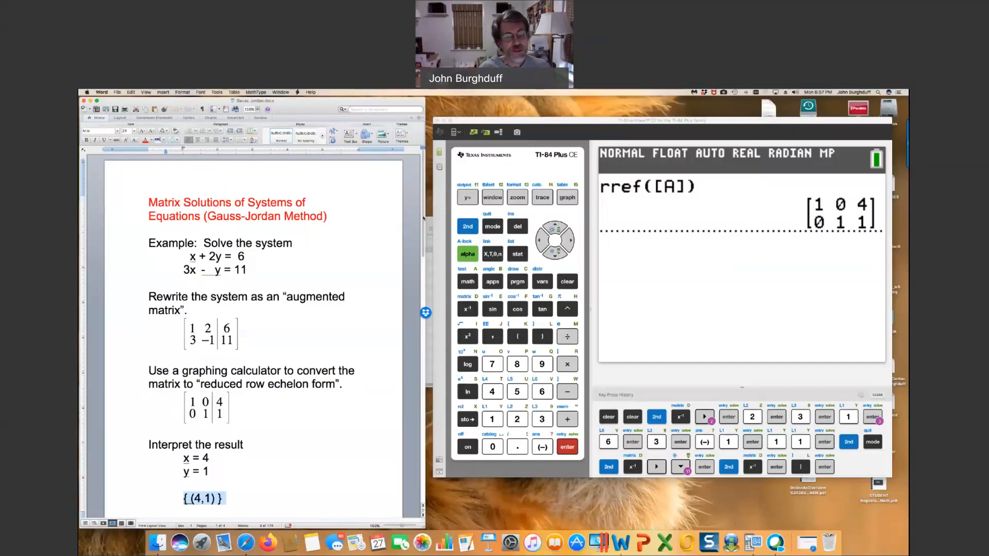
# - Scroll the Word handout down to the three-equation system example on page 2
pyautogui.scroll(-3)
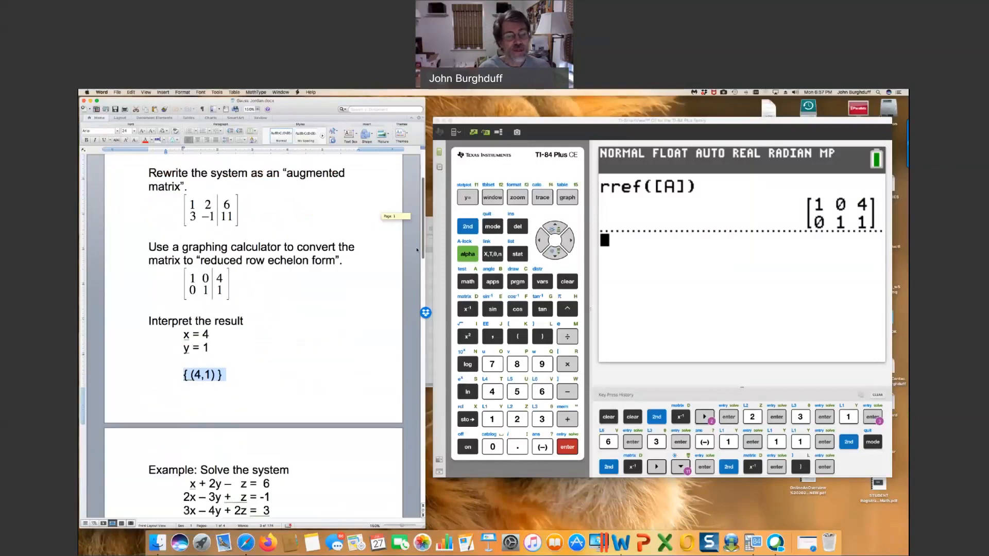
pyautogui.scroll(-3)
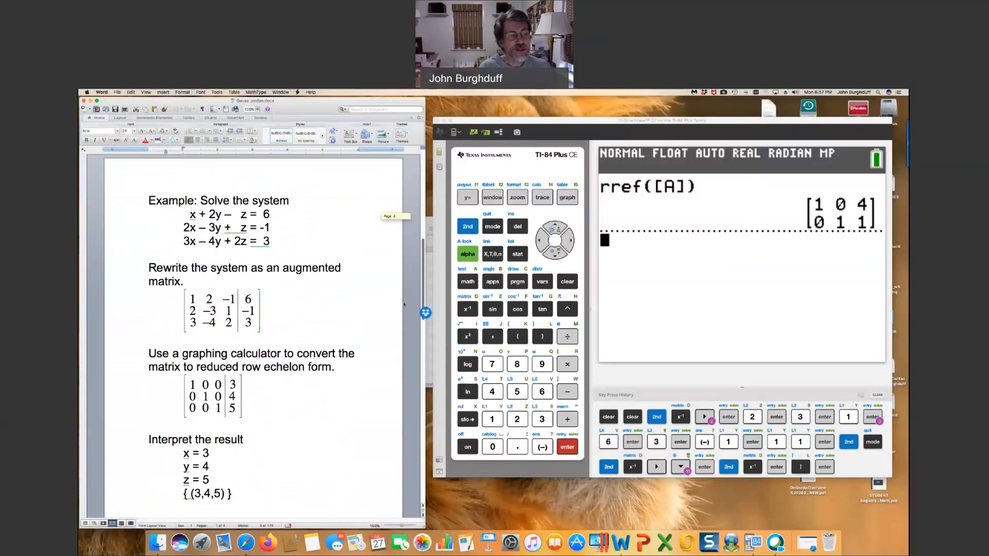
pyautogui.scroll(-3)
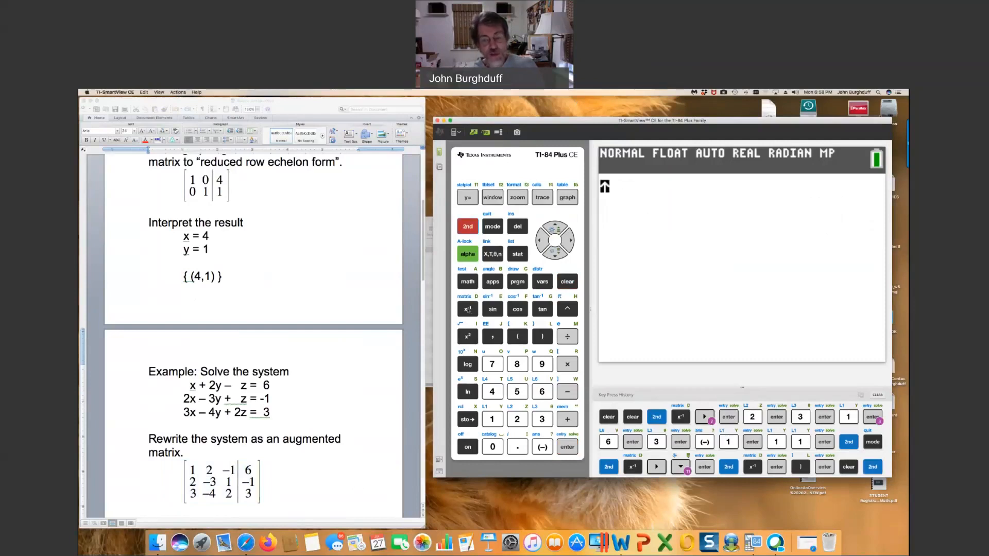
# - Reopen matrix [A] from the EDIT list and give it 3 rows
pyautogui.click(468, 308)
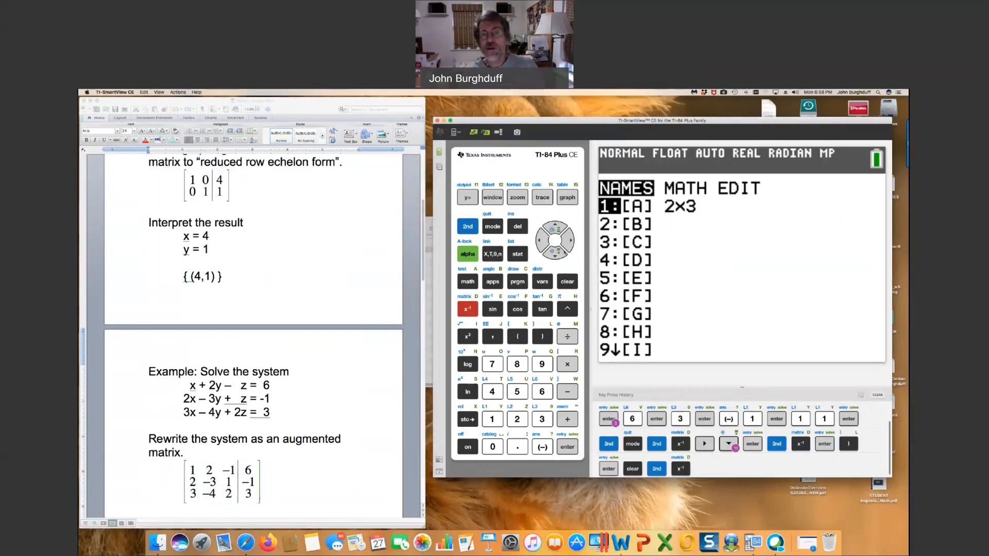
pyautogui.click(567, 240)
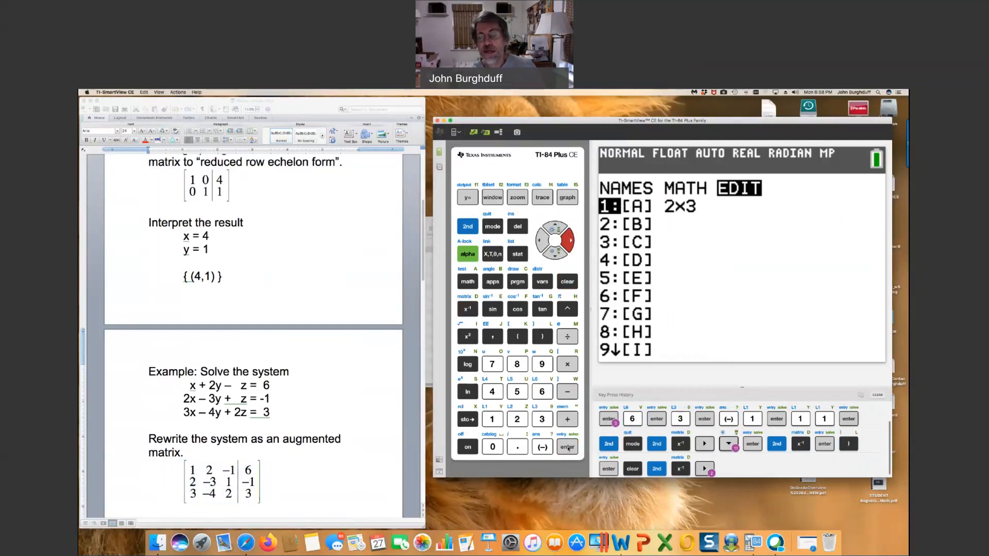
pyautogui.click(567, 446)
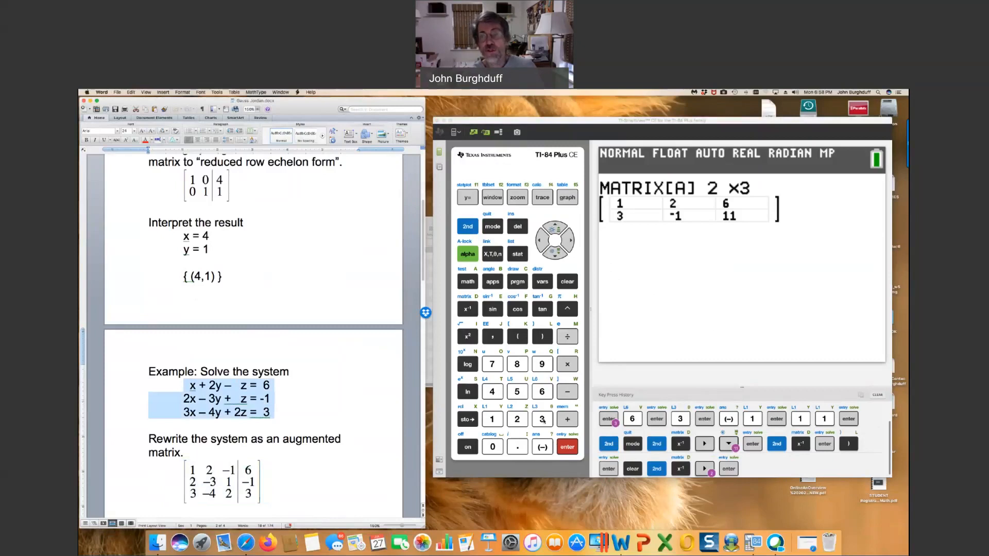
pyautogui.click(541, 419)
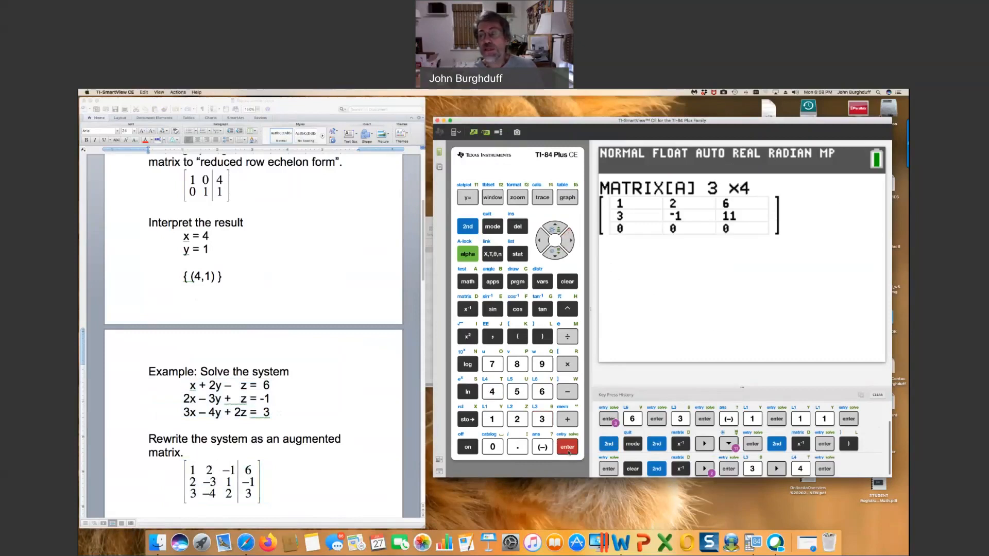
# - Confirm 4 columns and complete row one as 1, 2, −1, 6
pyautogui.click(566, 446)
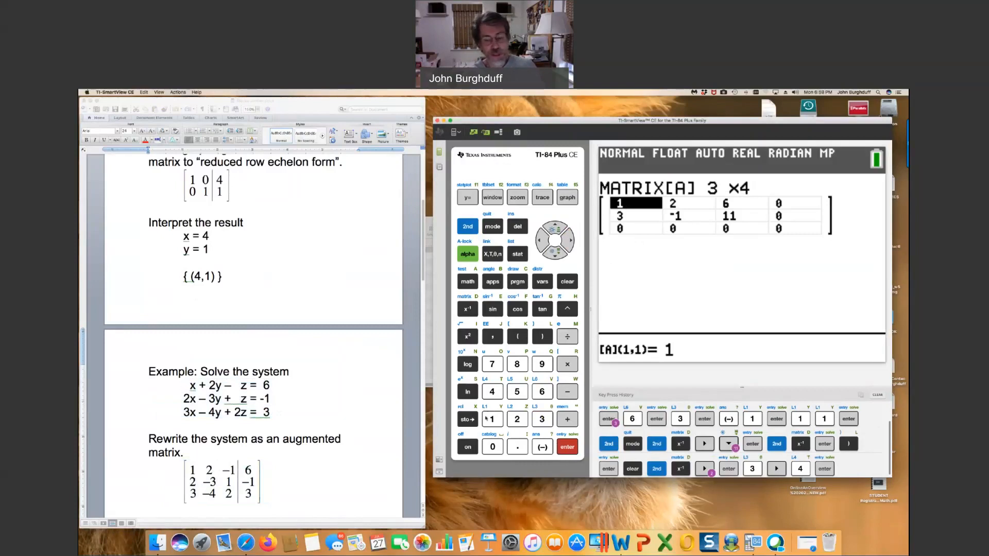
pyautogui.moveTo(485, 420)
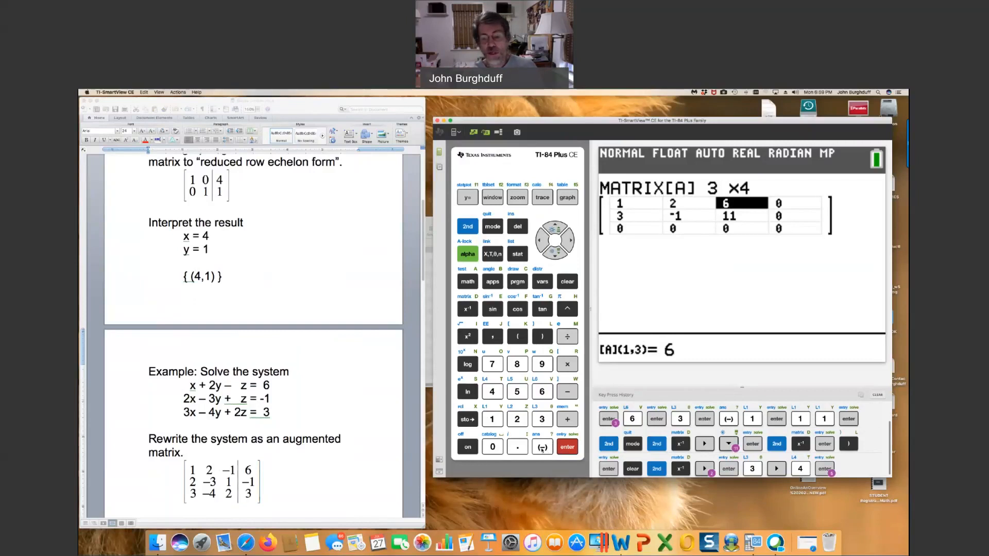
pyautogui.click(541, 446)
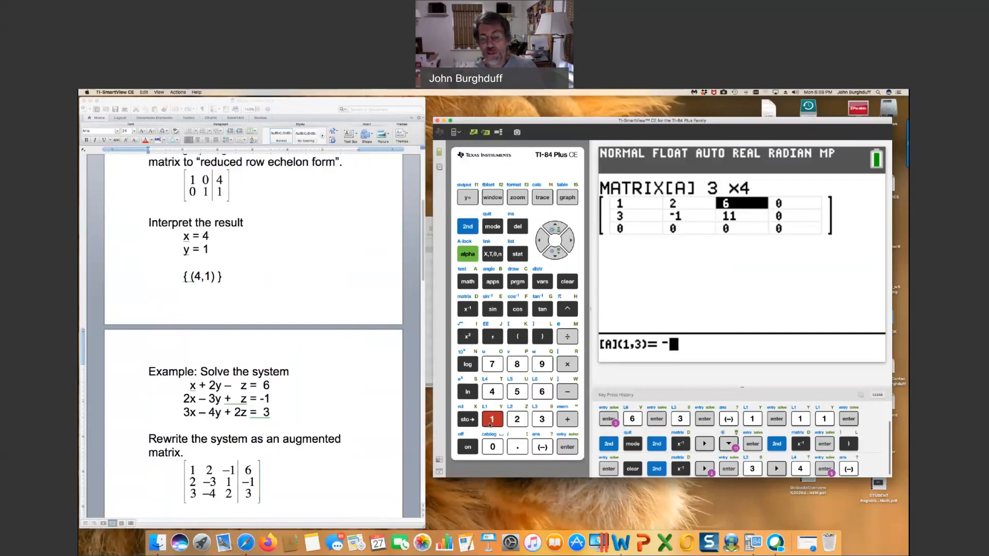
pyautogui.click(567, 446)
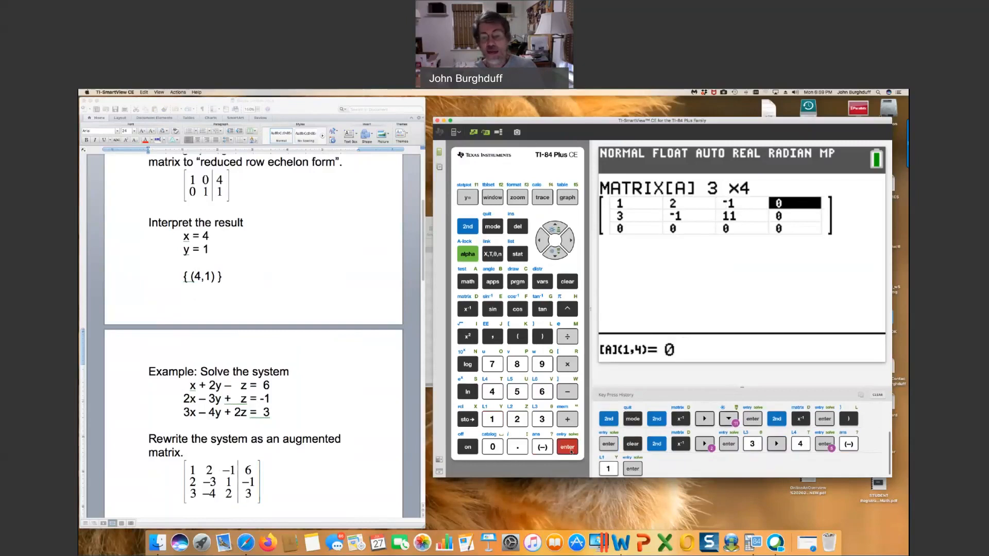
pyautogui.click(516, 391)
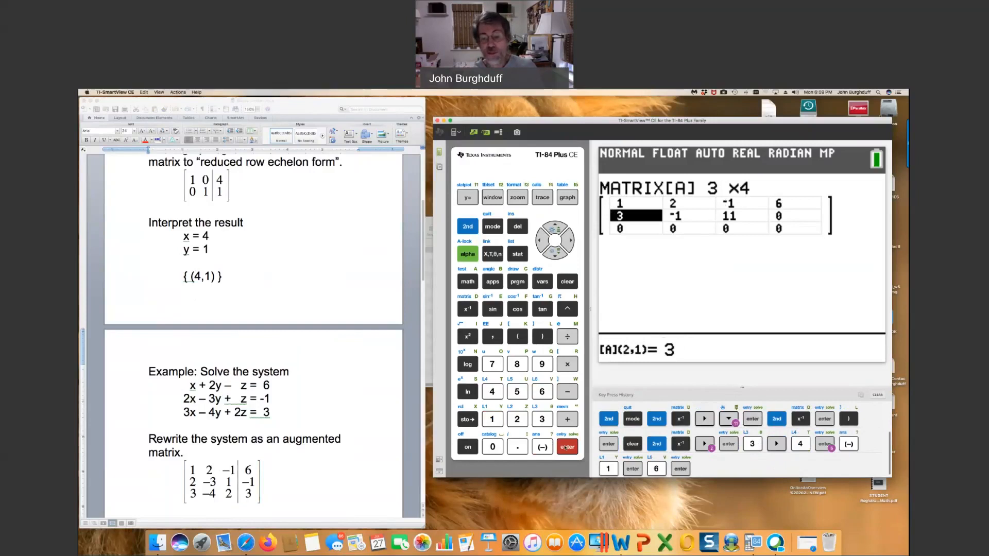
# - Enter row two of [A] as 2, −3, 1, −1
pyautogui.click(567, 446)
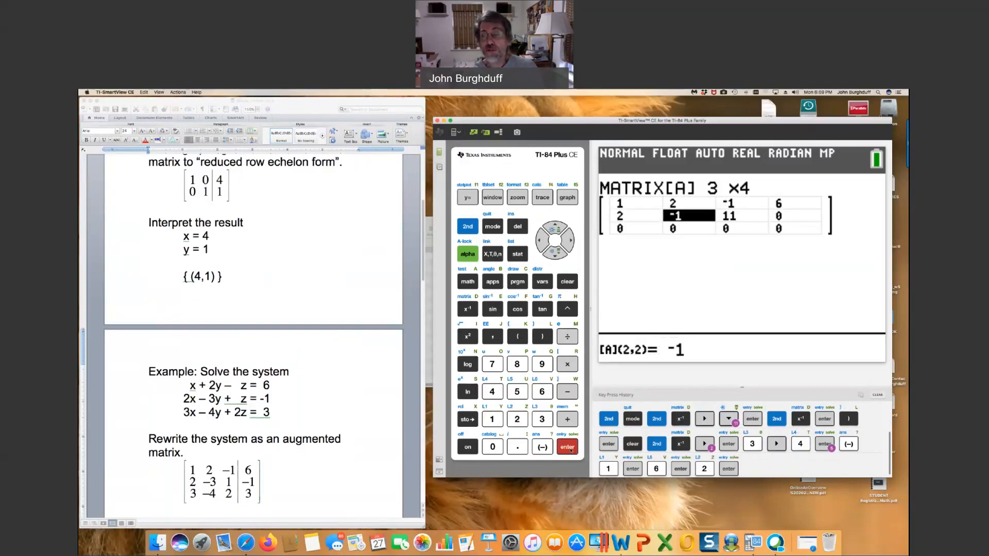
pyautogui.click(541, 446)
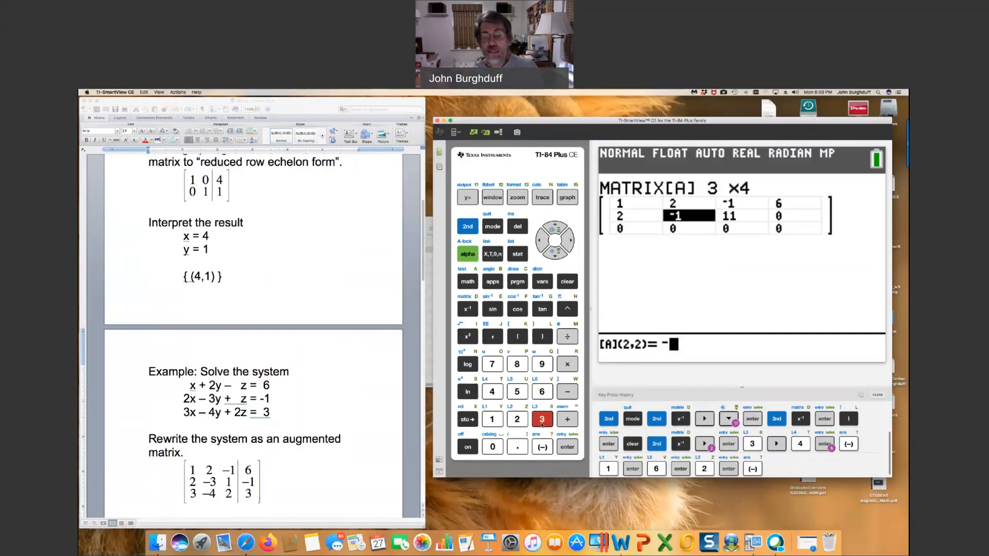
pyautogui.click(566, 446)
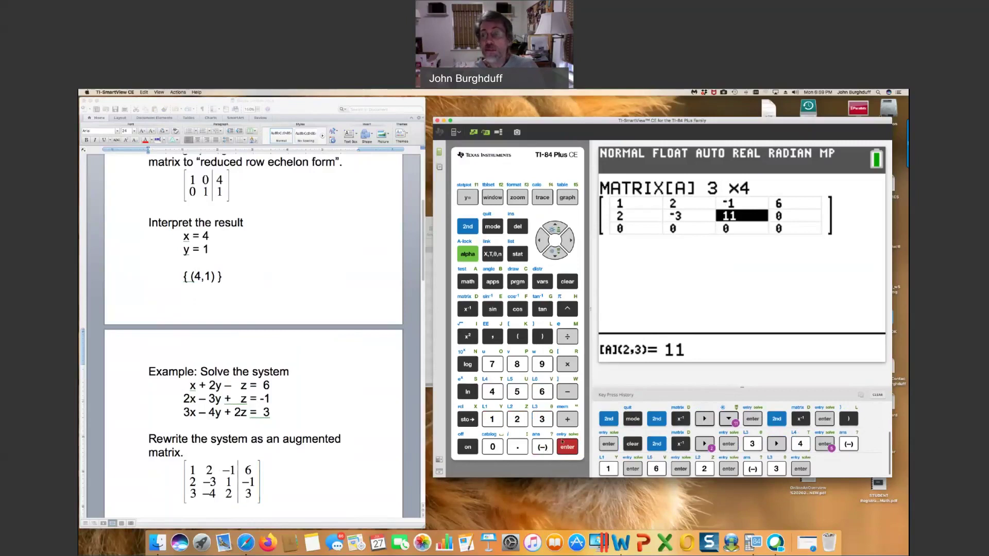
pyautogui.click(492, 419)
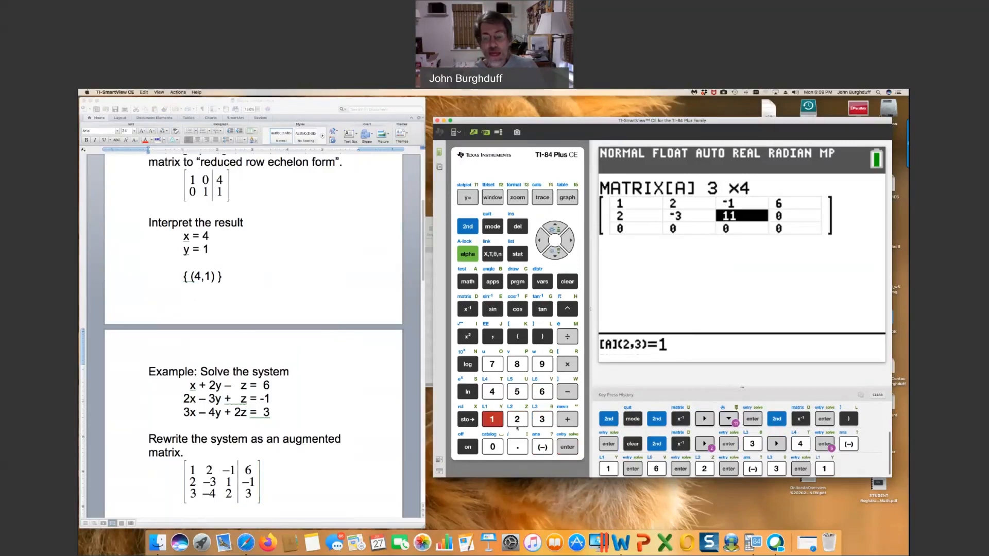
pyautogui.click(566, 446)
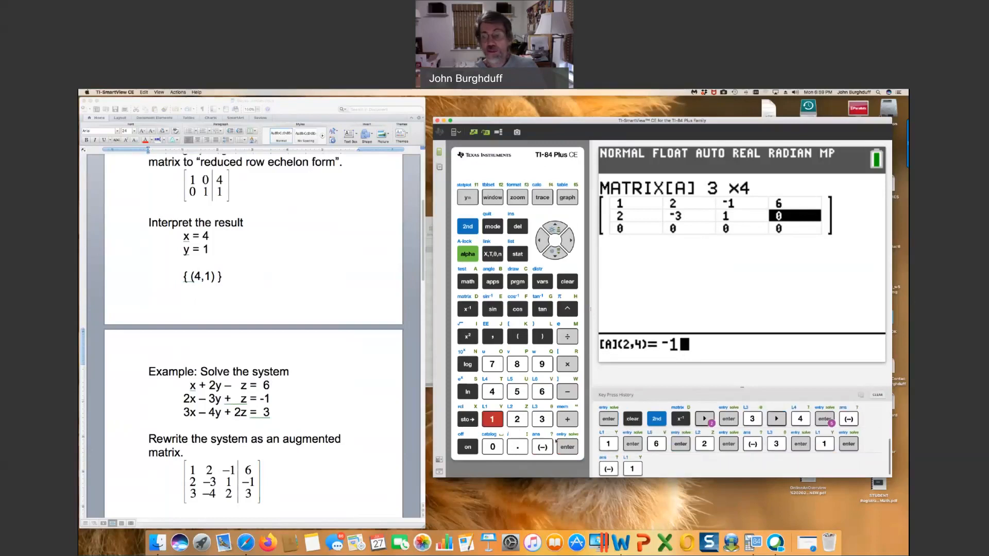
pyautogui.click(567, 446)
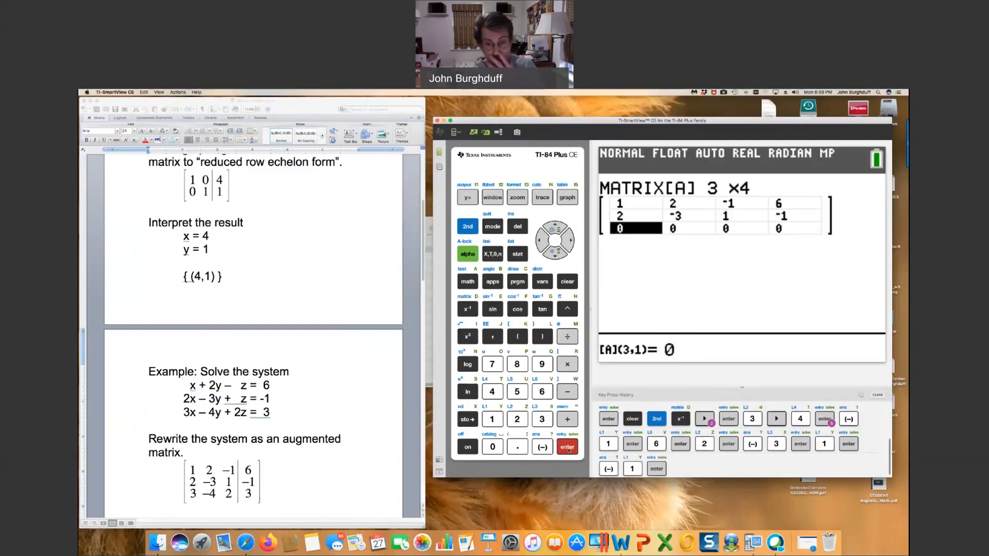
# - Enter row three of [A] as 3, −4, 2, 3
pyautogui.click(541, 419)
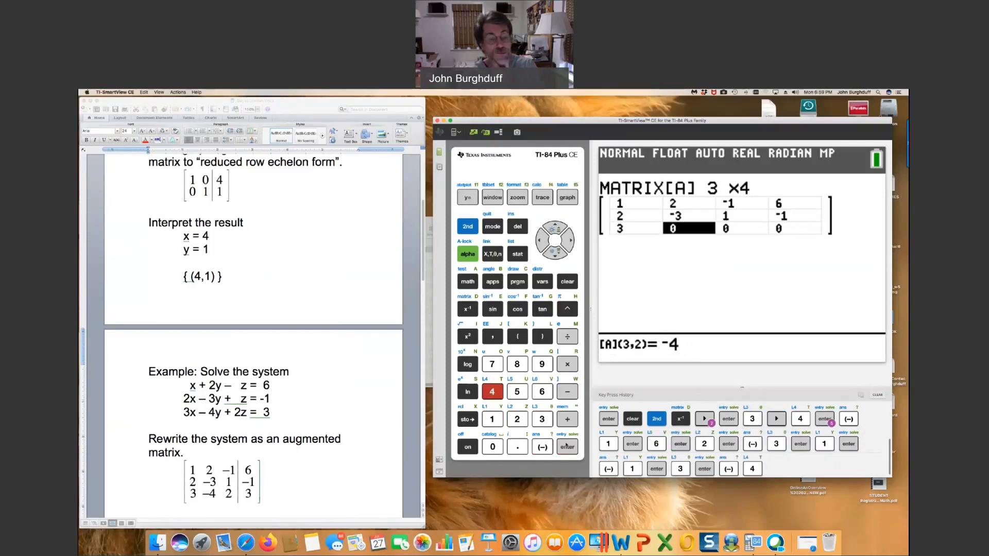
pyautogui.click(566, 446)
pyautogui.write('2')
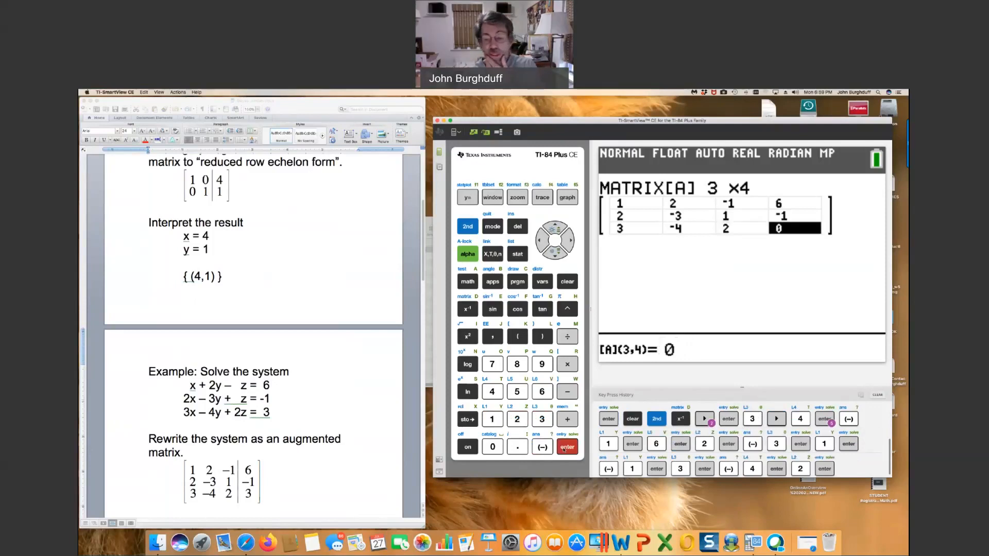
pyautogui.click(567, 447)
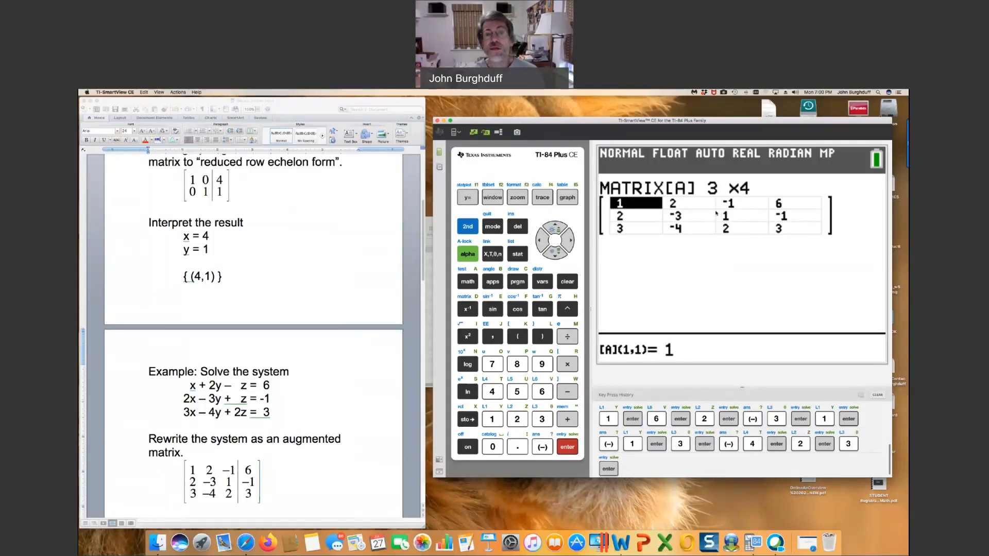
# - Quit to the home screen and paste rref( from the matrix MATH menu
pyautogui.click(468, 225)
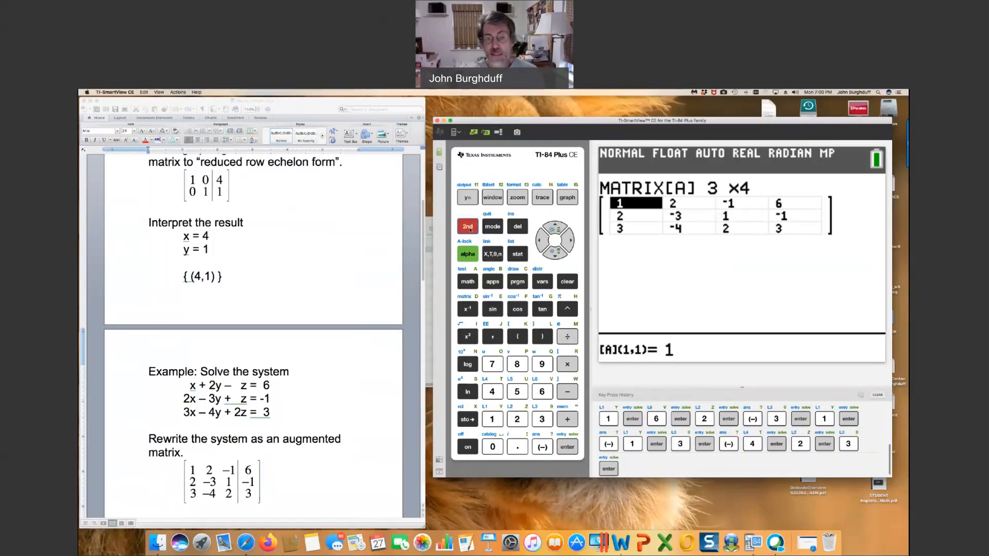
pyautogui.click(492, 226)
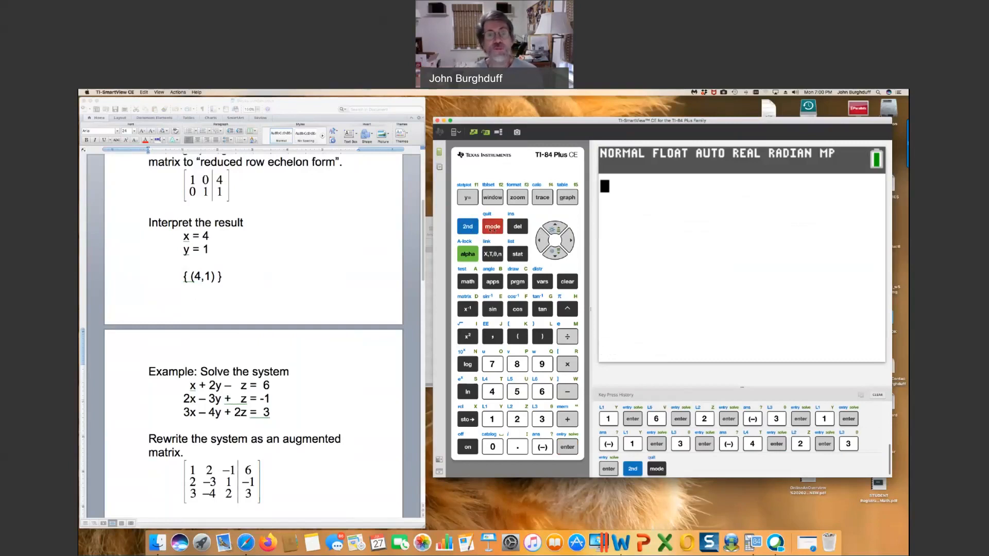
pyautogui.click(468, 226)
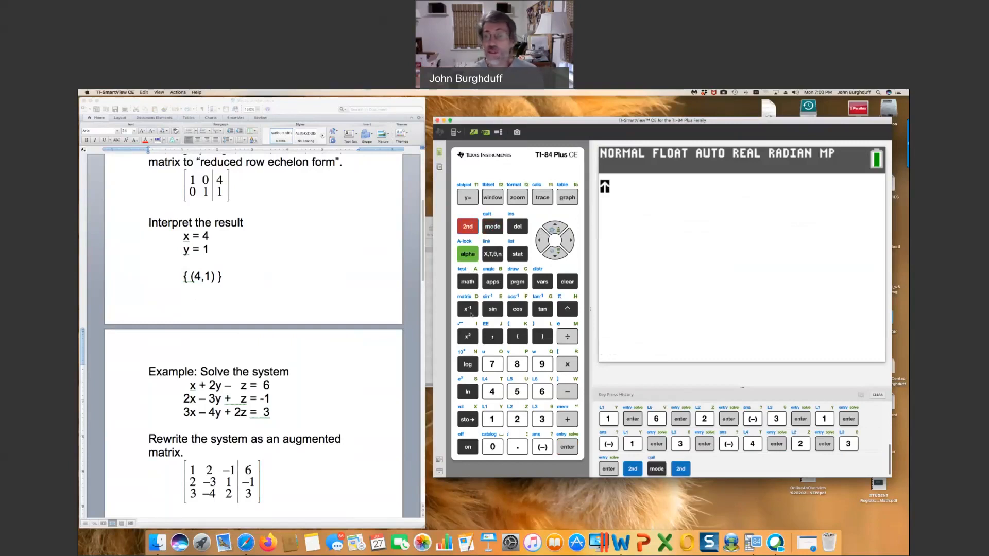
pyautogui.click(468, 308)
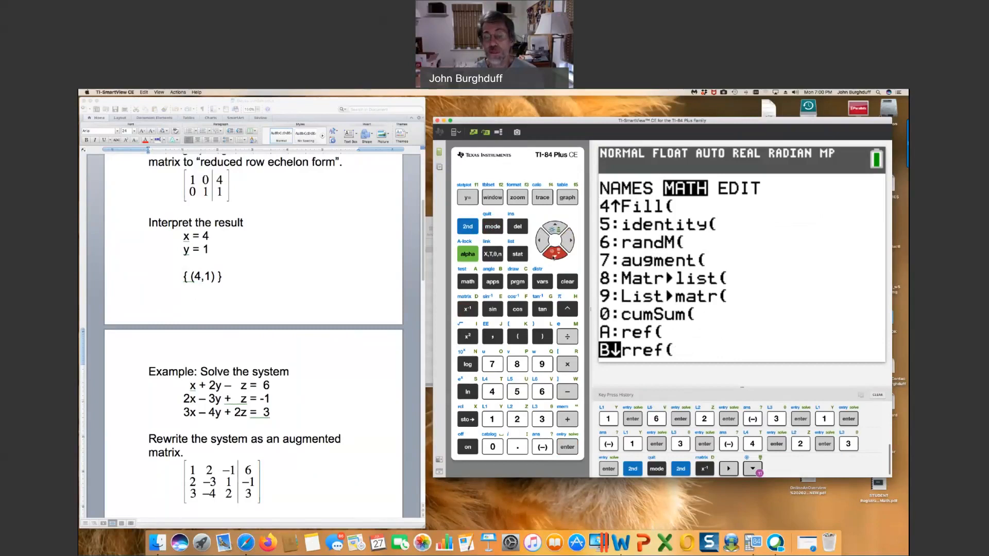
pyautogui.click(566, 446)
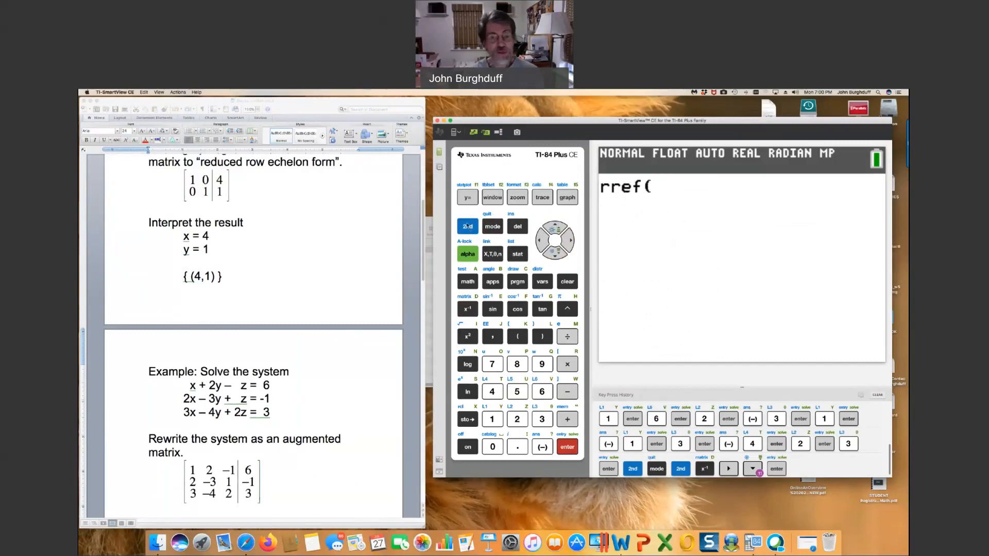
# - Insert [A] from NAMES and evaluate rref([A]) to rows 1 0 0 3, 0 1 0 4, 0 0 1 5
pyautogui.click(467, 308)
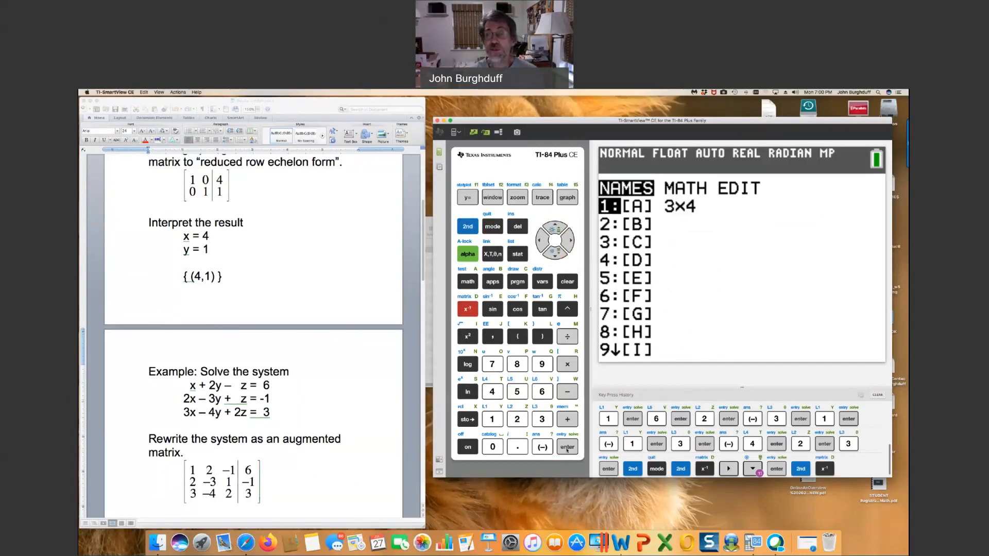
pyautogui.click(567, 446)
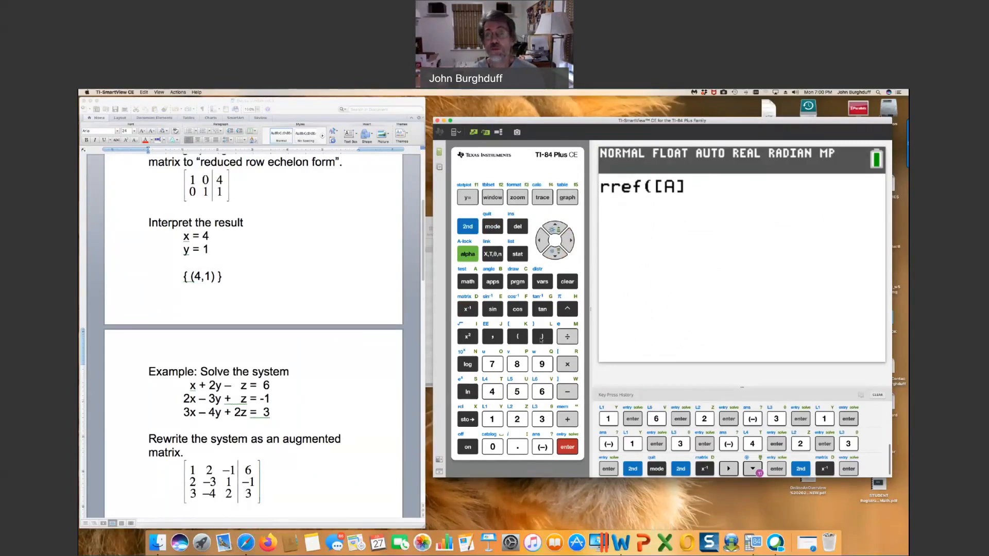
pyautogui.click(541, 336)
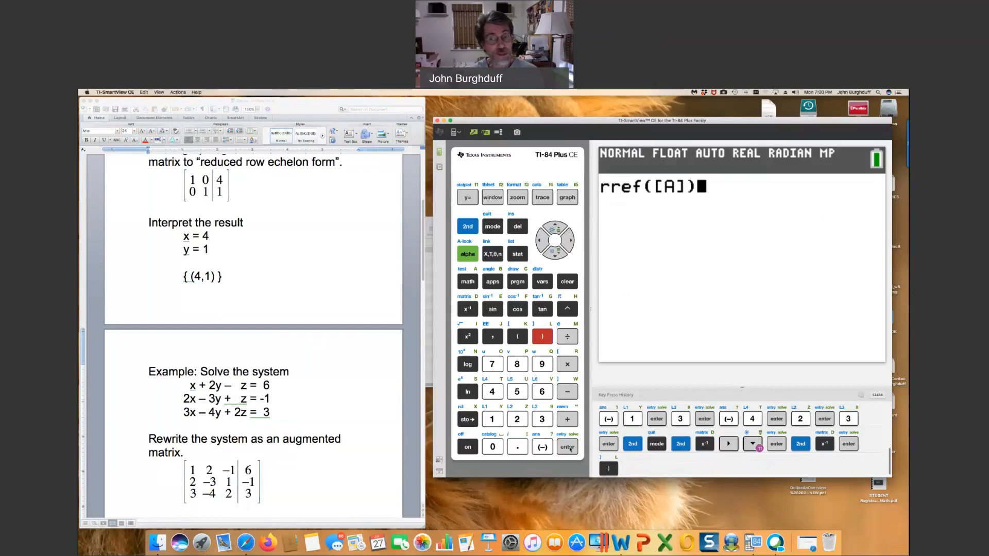
pyautogui.click(567, 446)
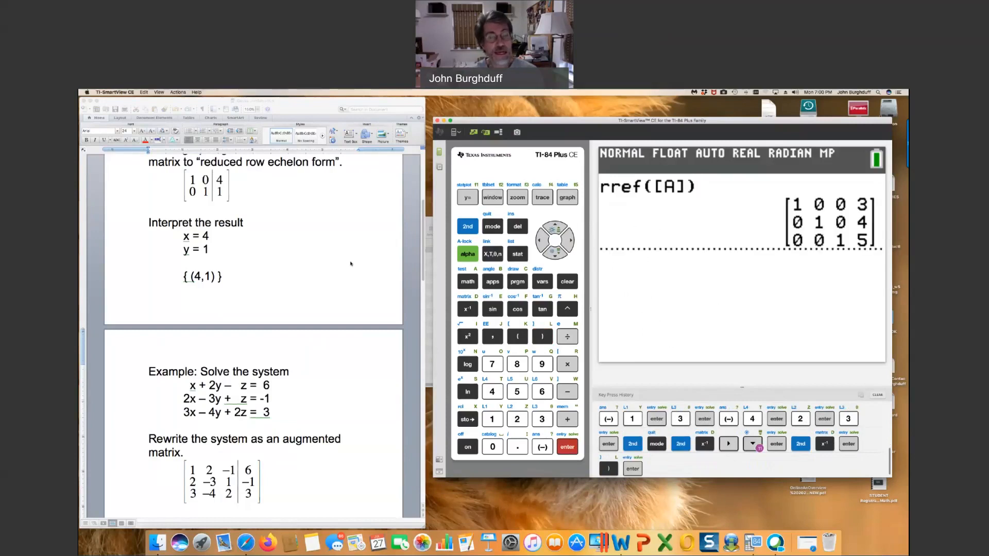
# - Scroll the handout to the interpretation x = 3, y = 4, z = 5 and select those lines
pyautogui.scroll(-3)
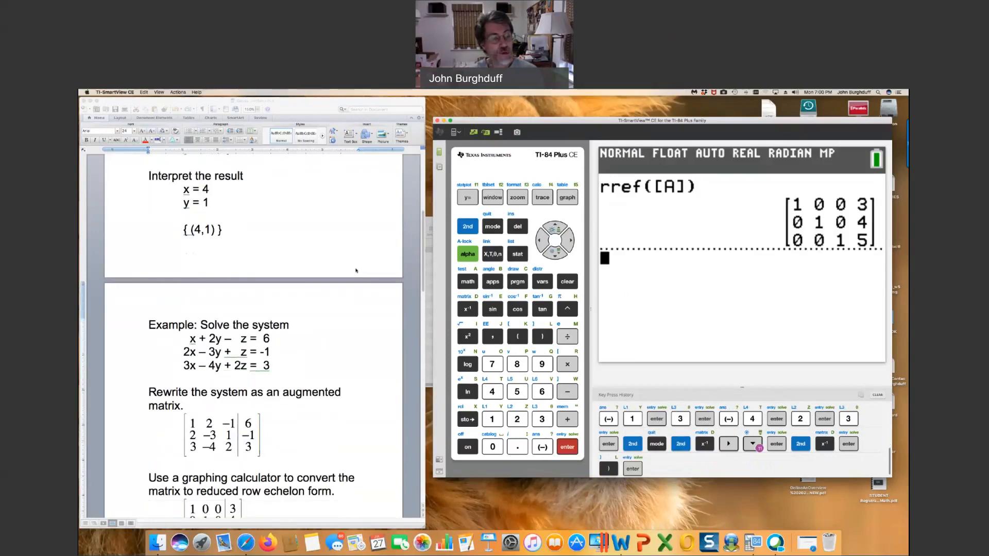
pyautogui.scroll(-3)
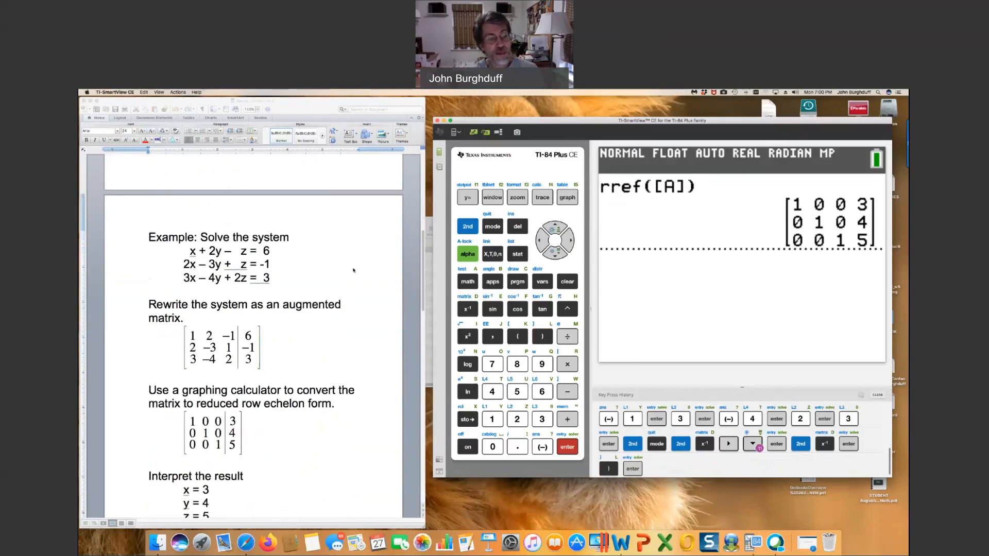
pyautogui.scroll(-3)
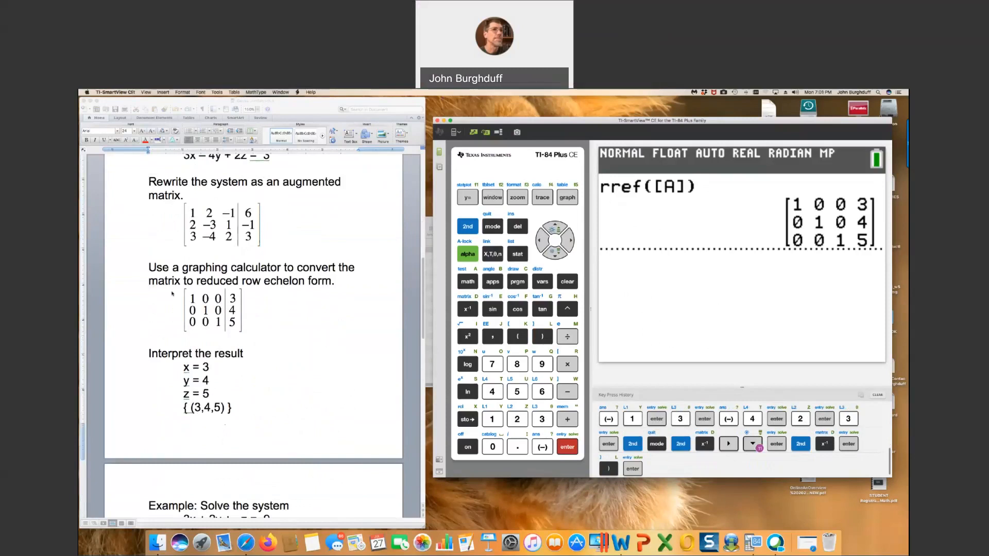
pyautogui.doubleClick(213, 310)
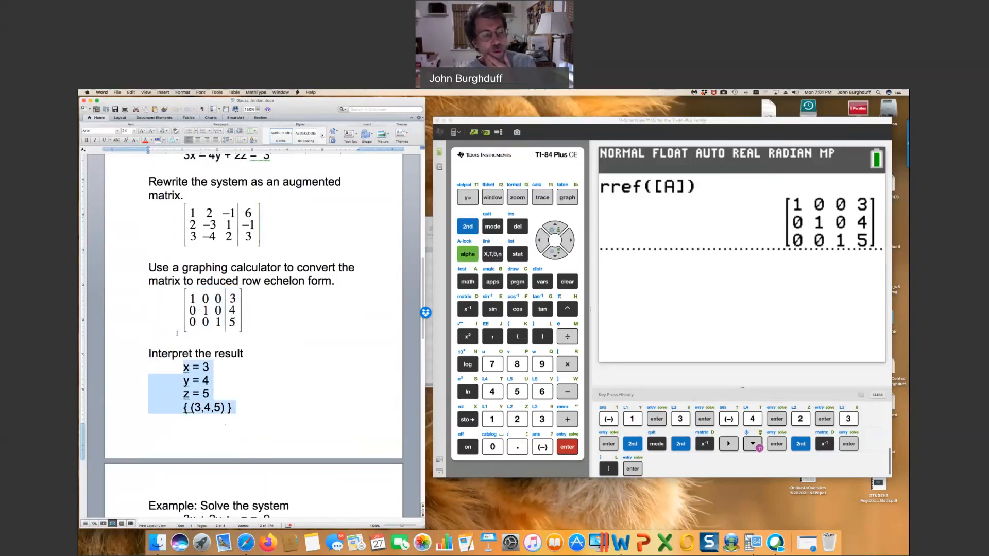
# - Scroll the Word handout to the 3x + 2y + z = 9 example, then clear the calculator home screen
pyautogui.scroll(-3)
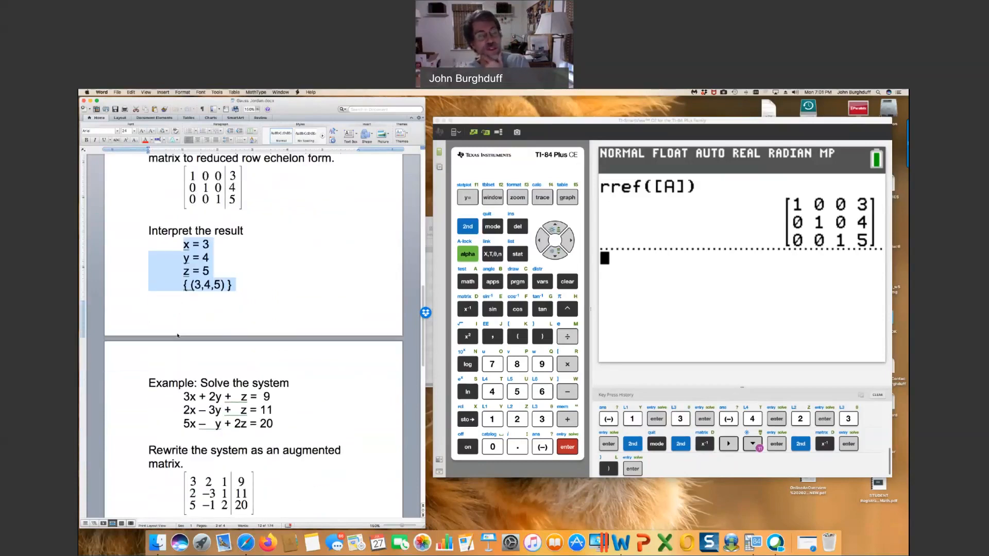
pyautogui.scroll(-3)
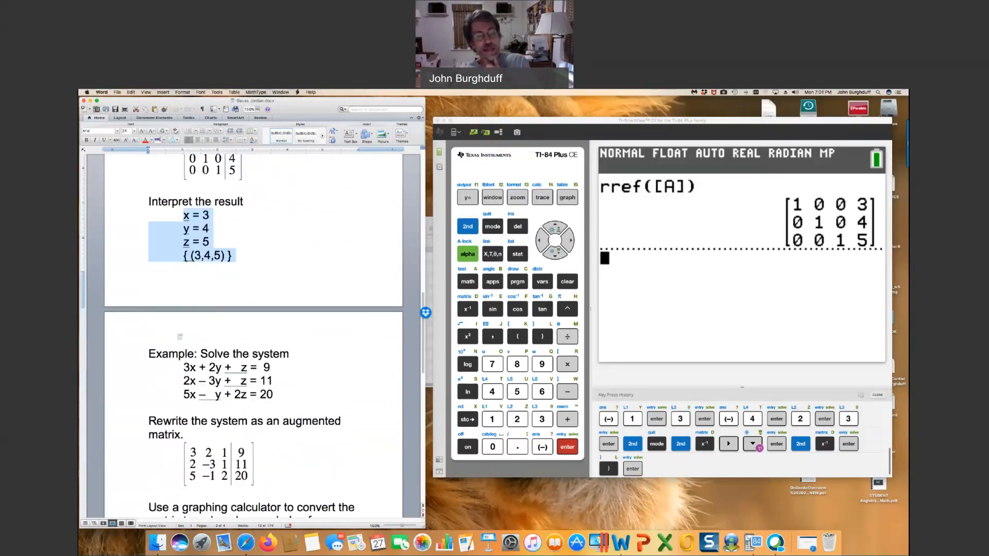
pyautogui.scroll(-3)
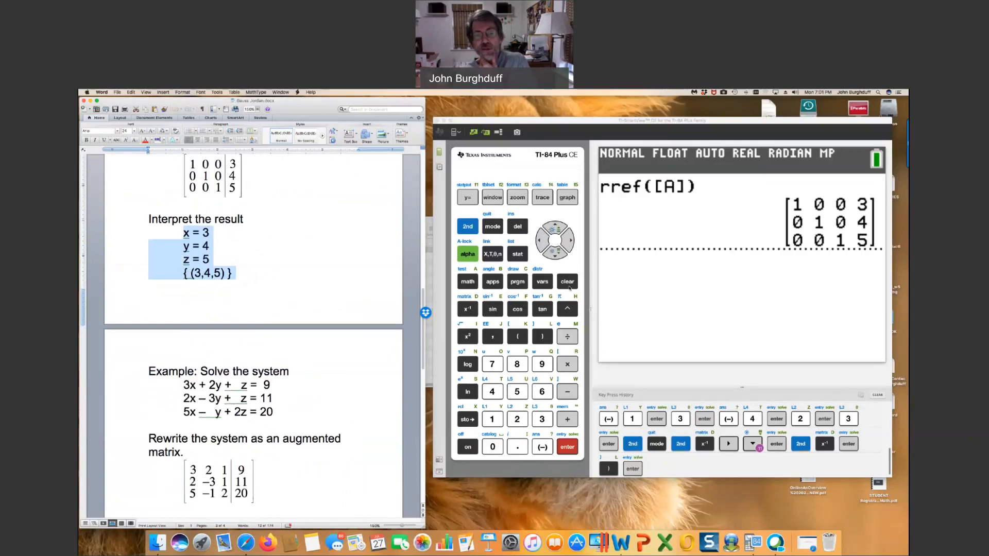
pyautogui.click(565, 282)
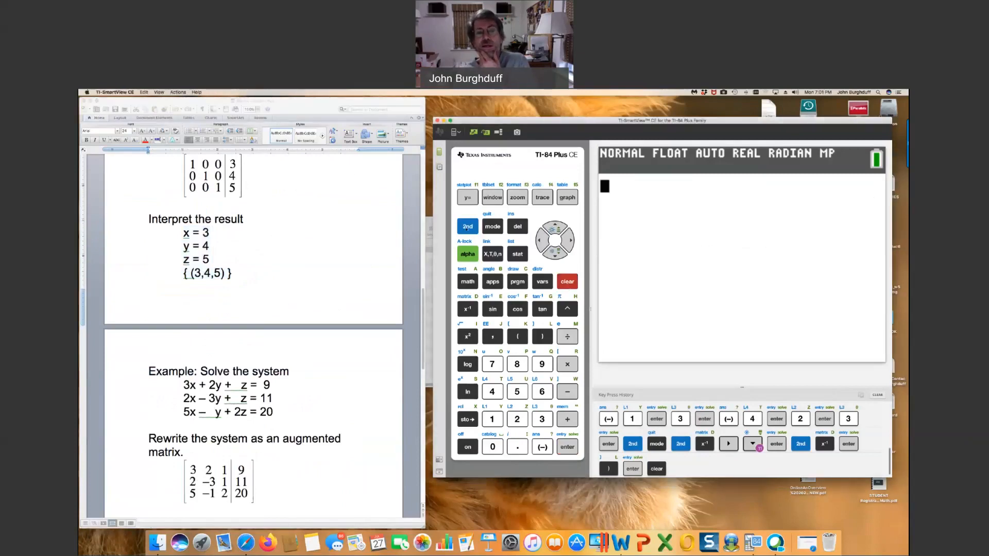
pyautogui.click(468, 226)
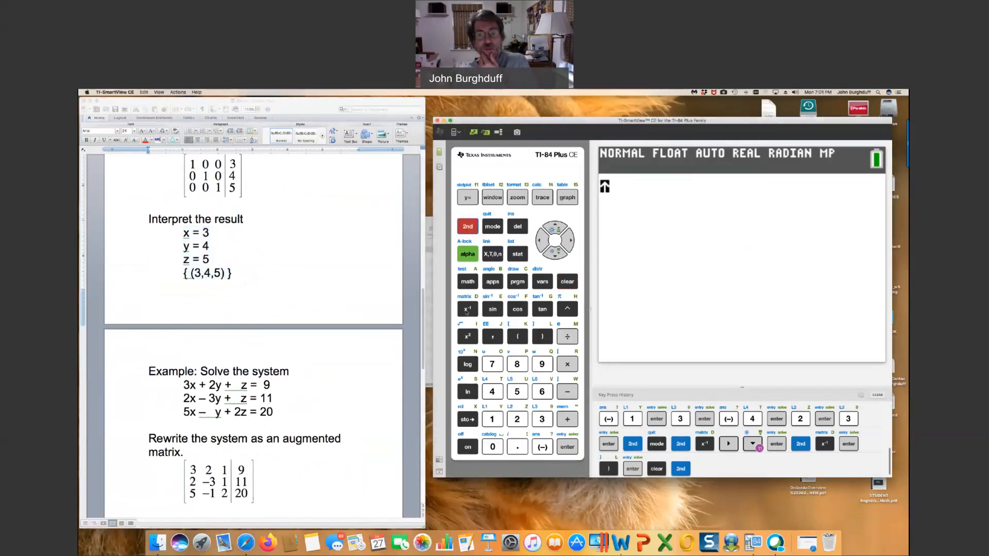
# - Reopen matrix [A] in the MATRIX EDIT screen via 2nd matrix > EDIT > [A]
pyautogui.click(468, 308)
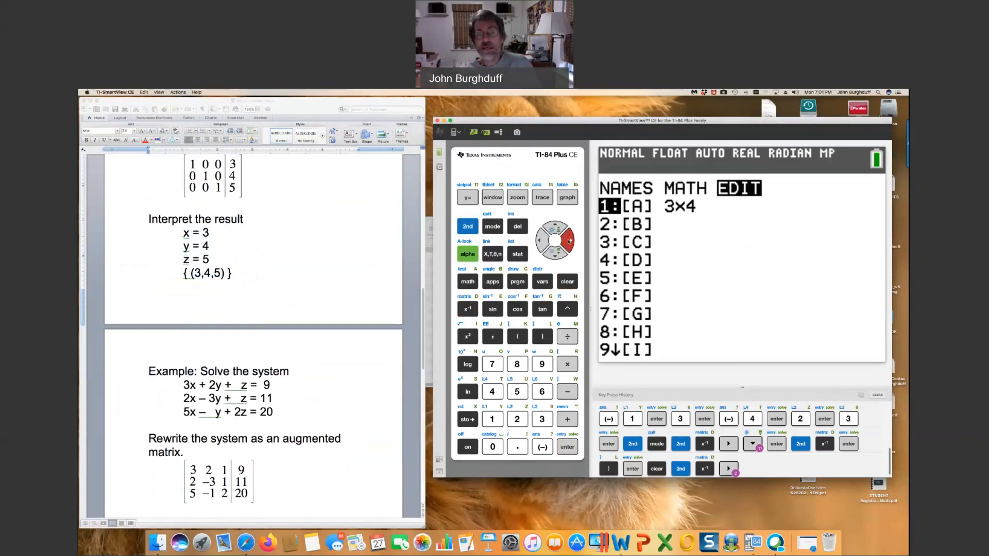
pyautogui.click(566, 446)
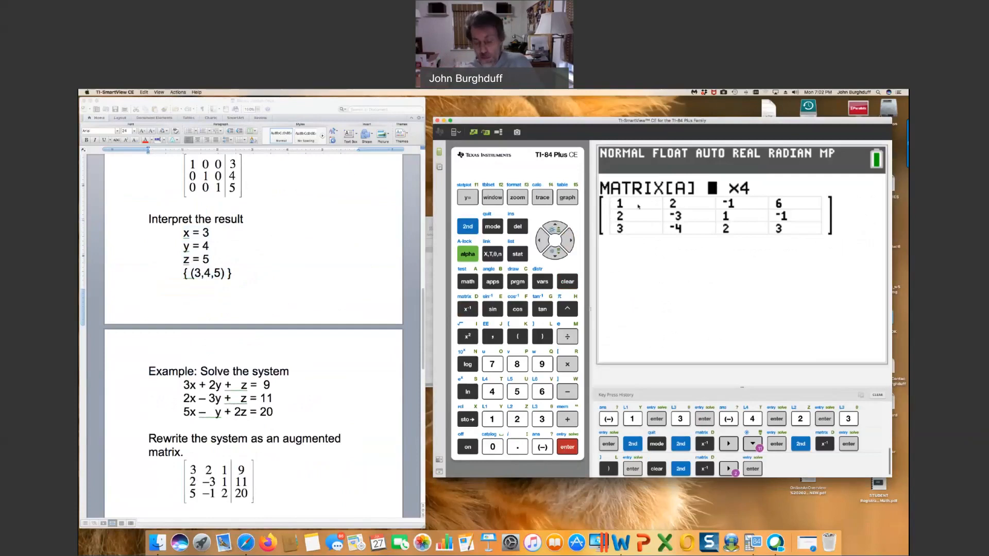
pyautogui.click(566, 446)
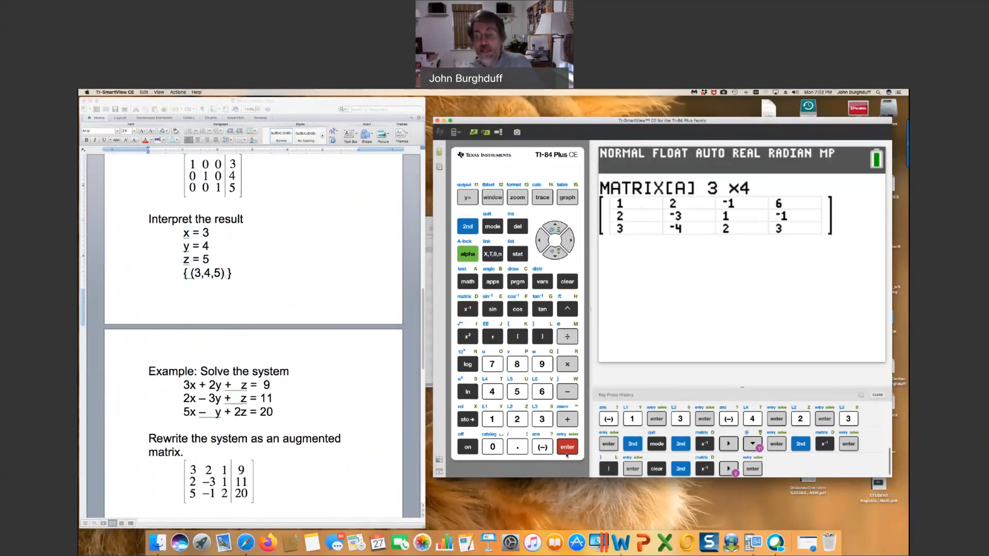
# - Keep [A] at 3×4 and enter the first rows' new values 3, 2, 1, 9 and 2, −3, 1
pyautogui.click(567, 447)
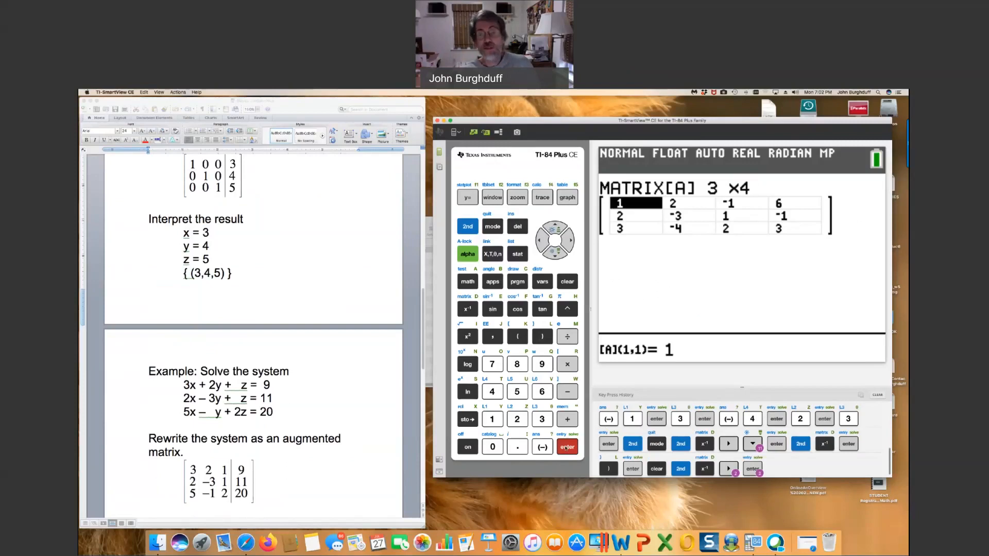
pyautogui.click(541, 420)
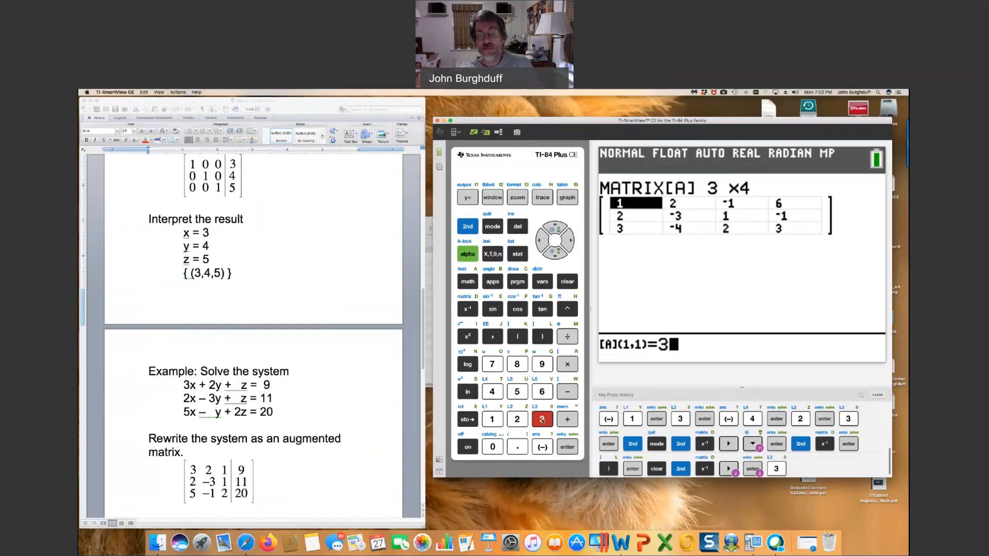
pyautogui.click(565, 446)
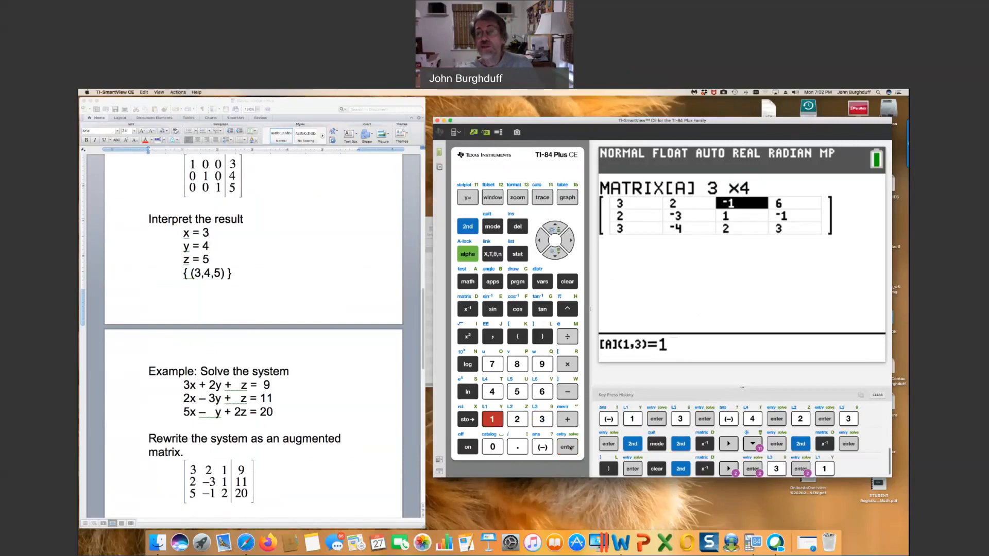
pyautogui.click(567, 447)
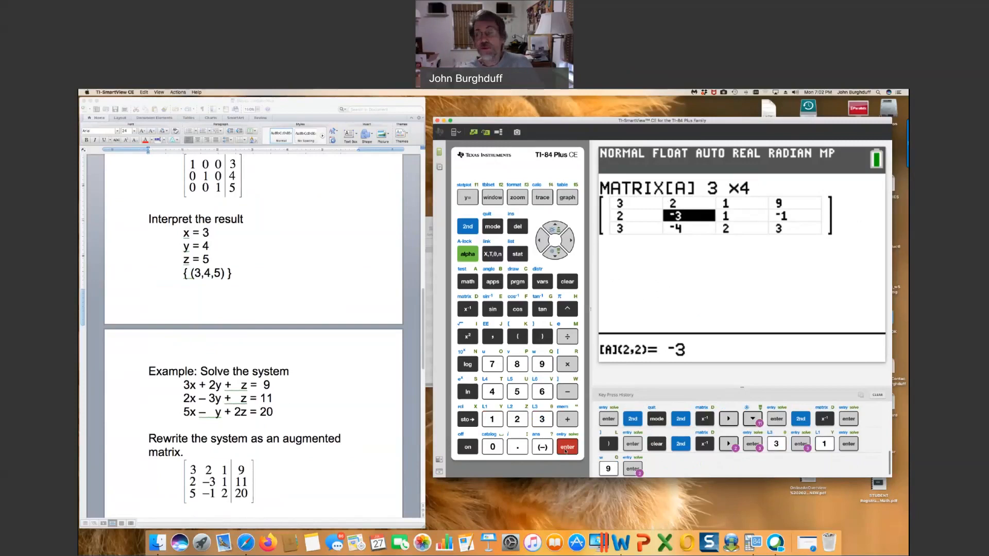
pyautogui.click(554, 227)
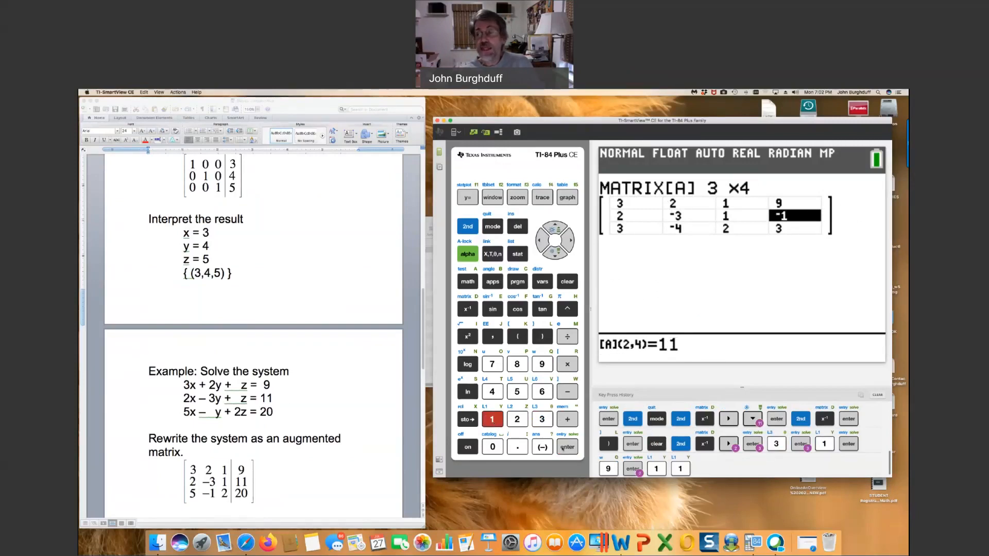
# - Enter 11, 5, −1 and 20 to finish rows 2 and 3 of [A], then begin leaving the editor
pyautogui.click(567, 446)
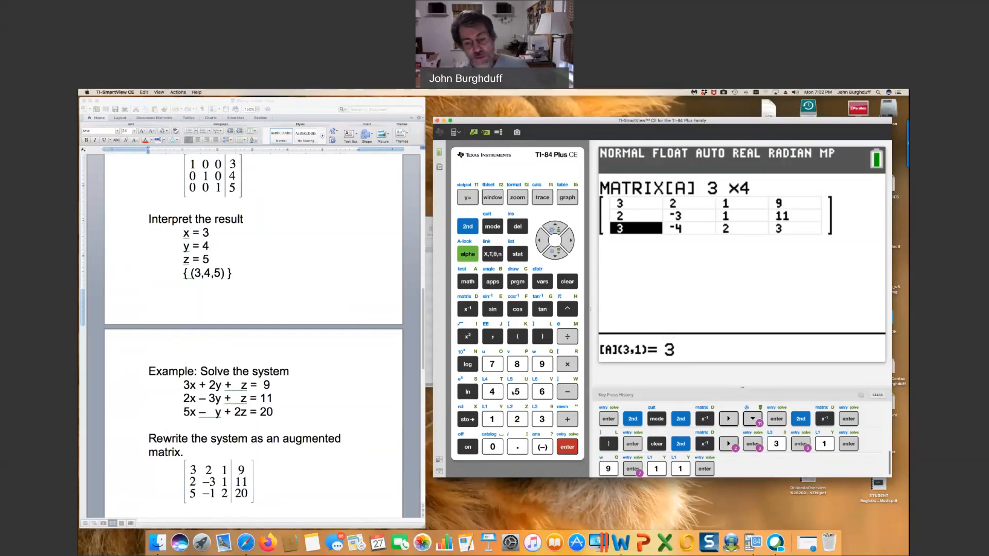
pyautogui.click(516, 392)
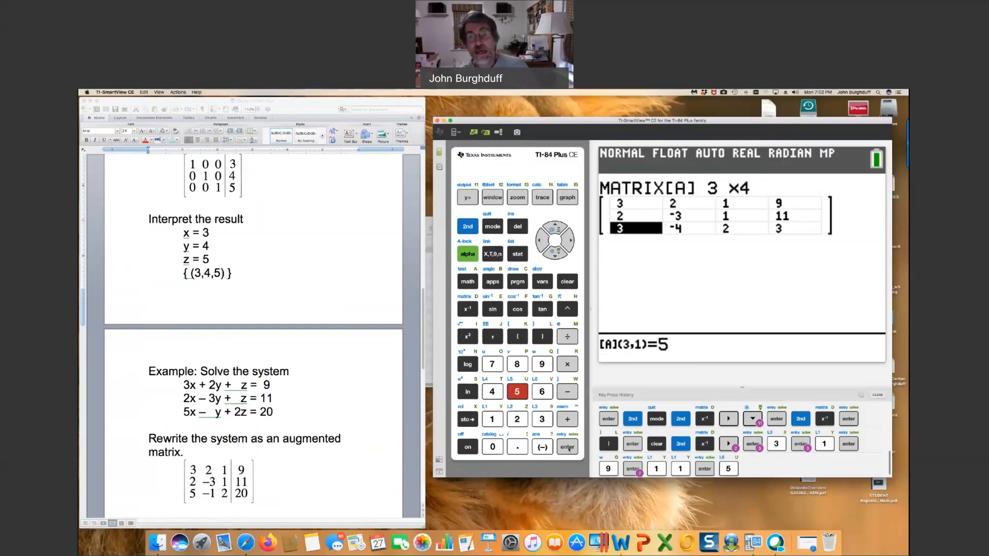
pyautogui.click(566, 446)
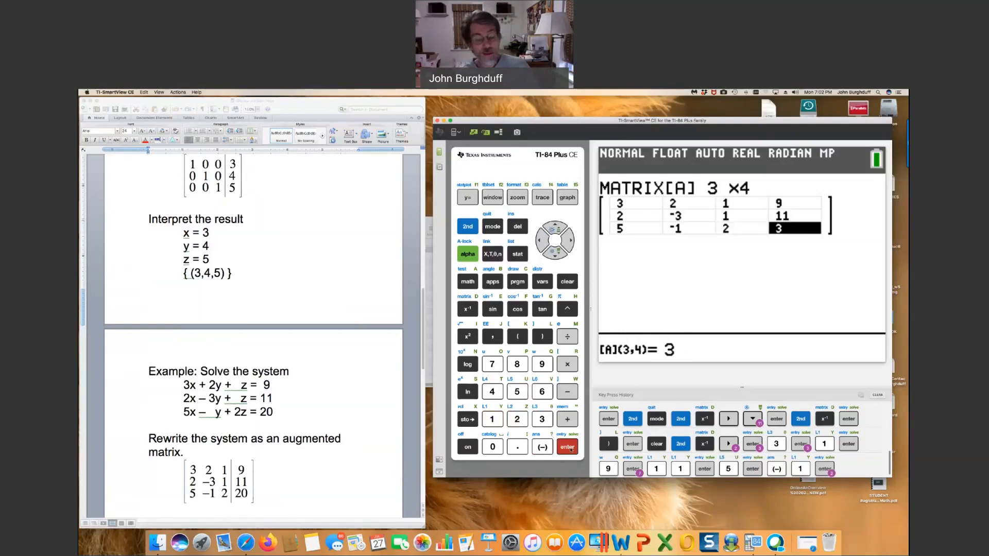
pyautogui.click(516, 419)
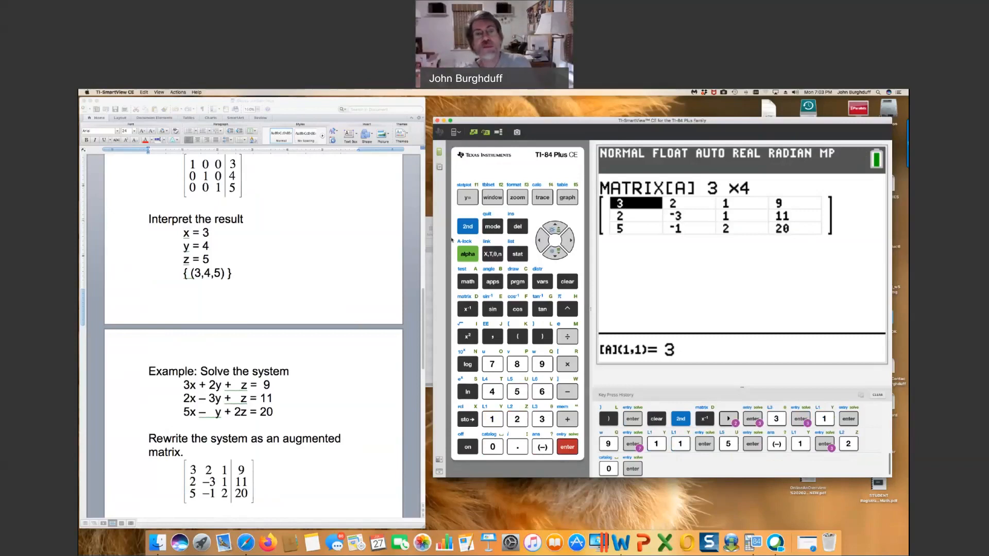
pyautogui.click(468, 226)
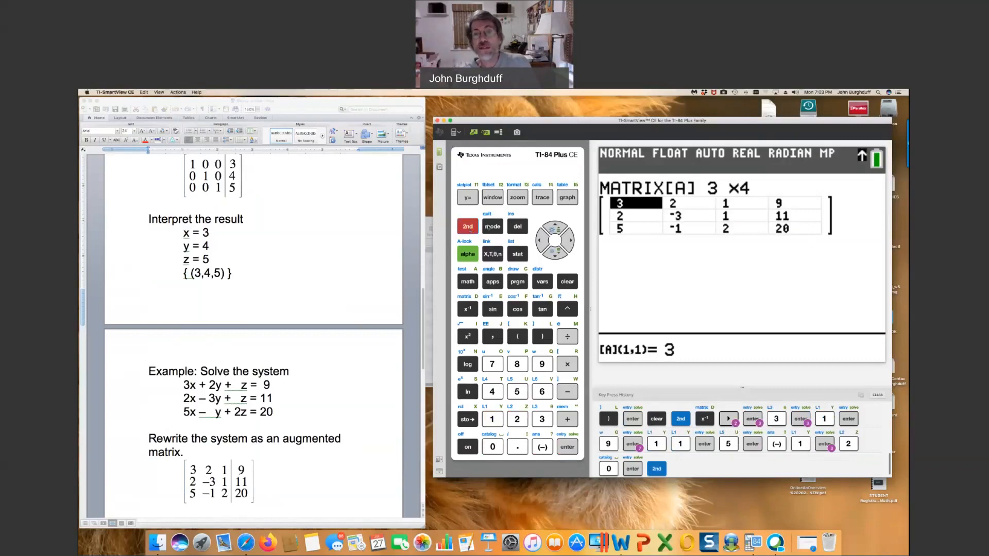
# - Evaluate rref([A]) on the home screen, giving decimals like 0.3846153846 and a zero bottom row
pyautogui.click(492, 226)
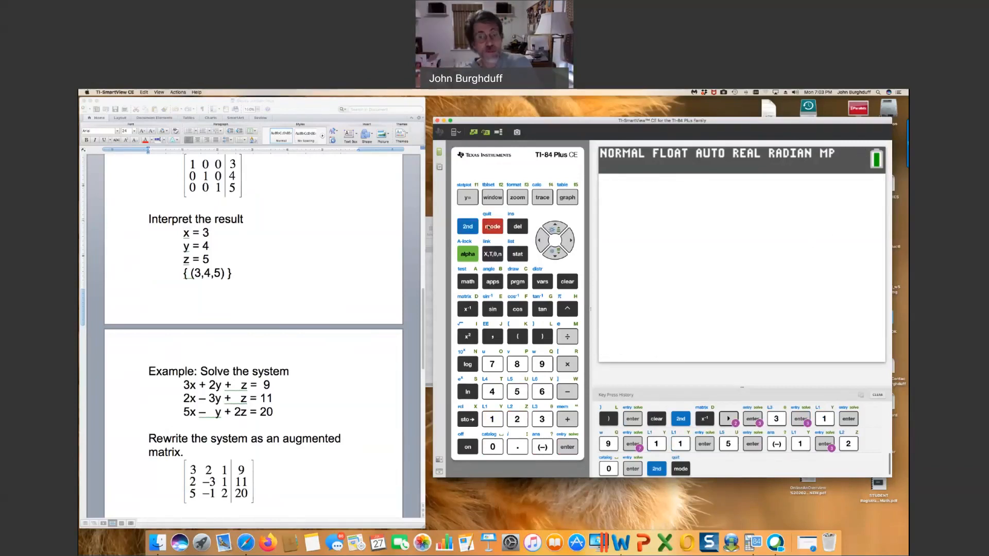
pyautogui.click(468, 227)
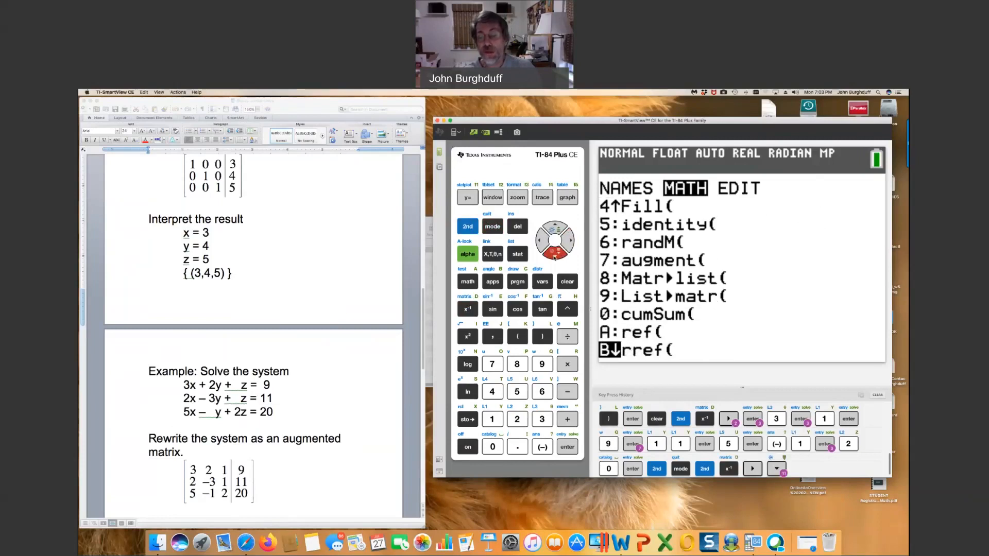
pyautogui.click(567, 447)
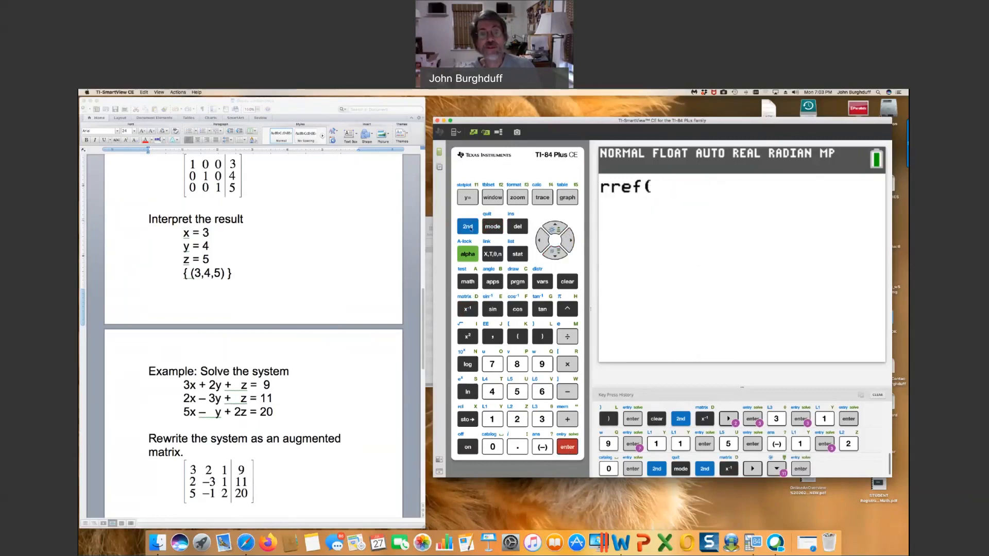
pyautogui.click(468, 226)
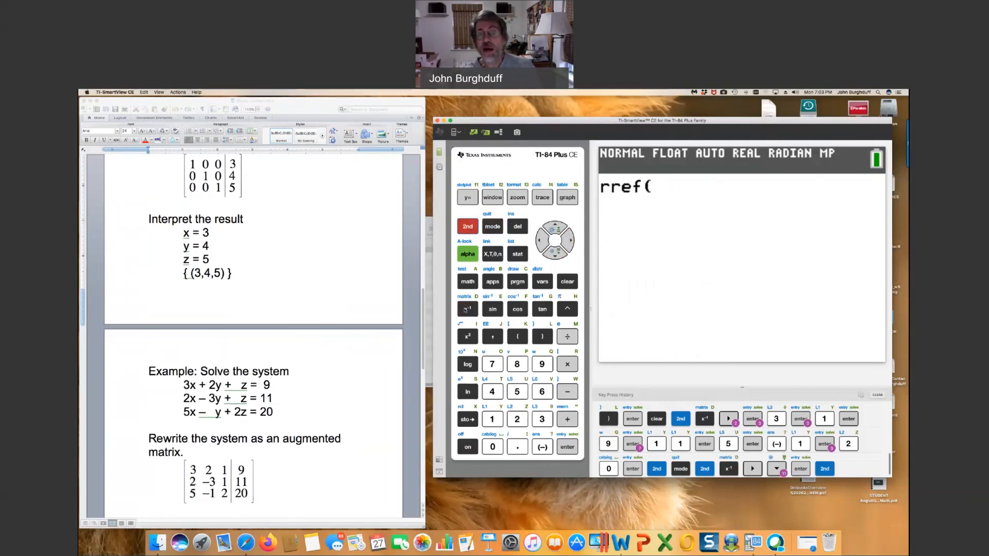
pyautogui.click(468, 308)
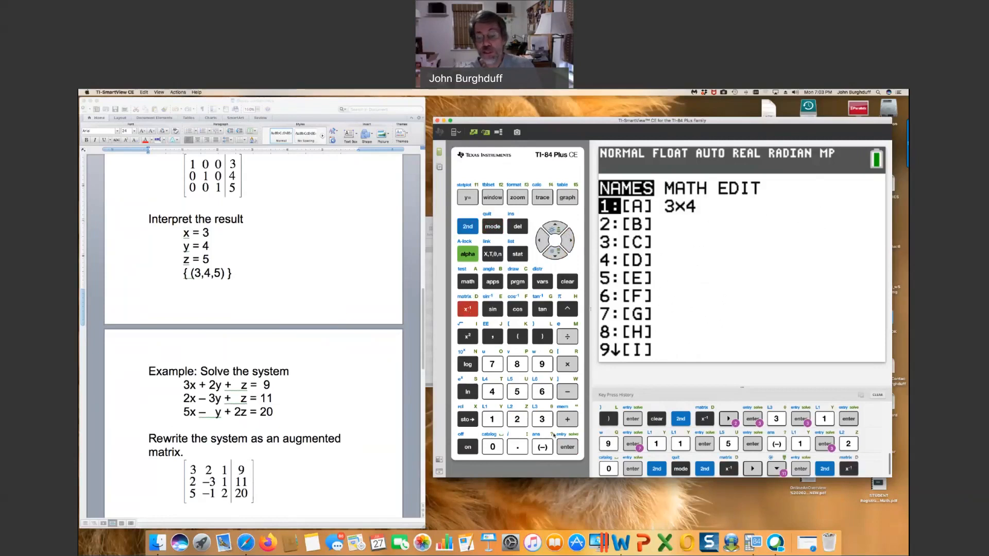
pyautogui.click(566, 447)
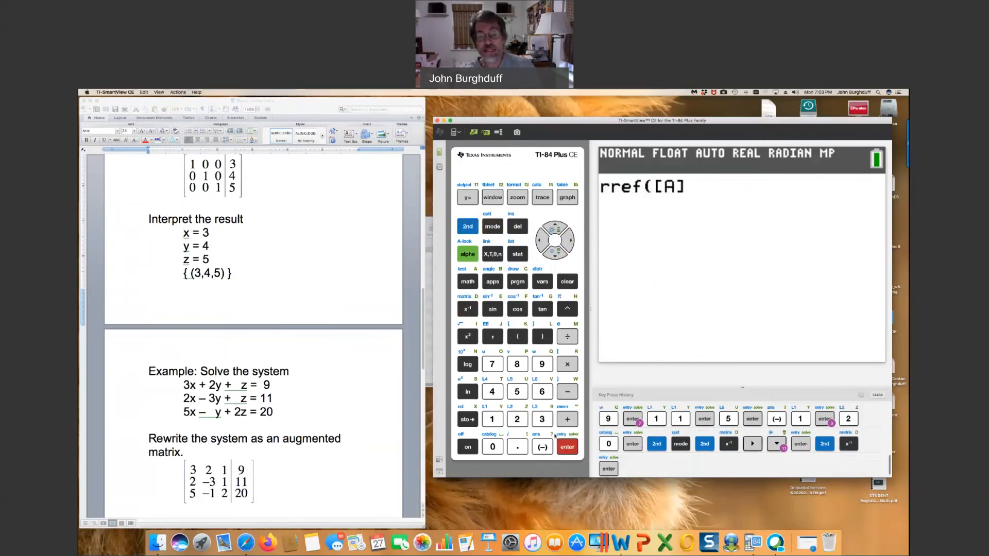
pyautogui.click(542, 336)
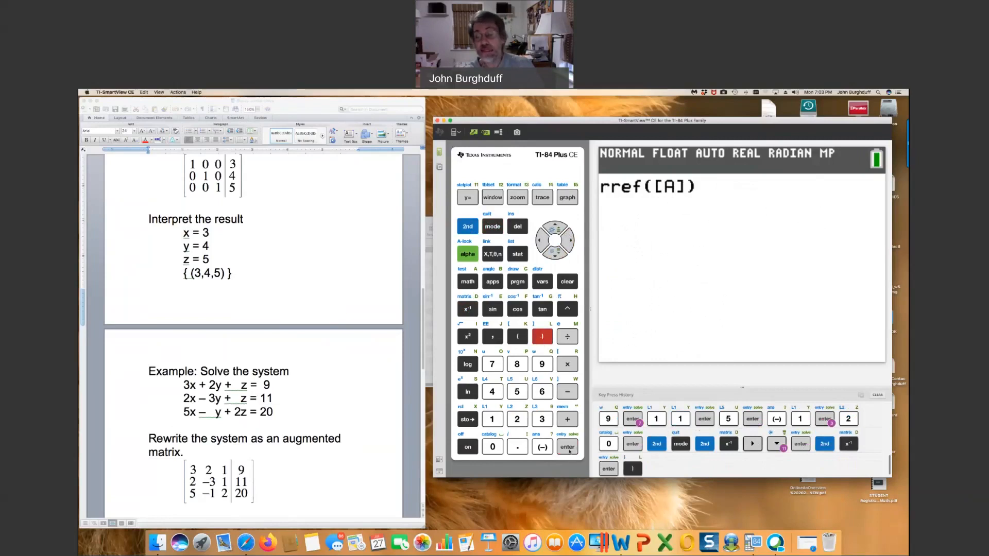
pyautogui.click(565, 447)
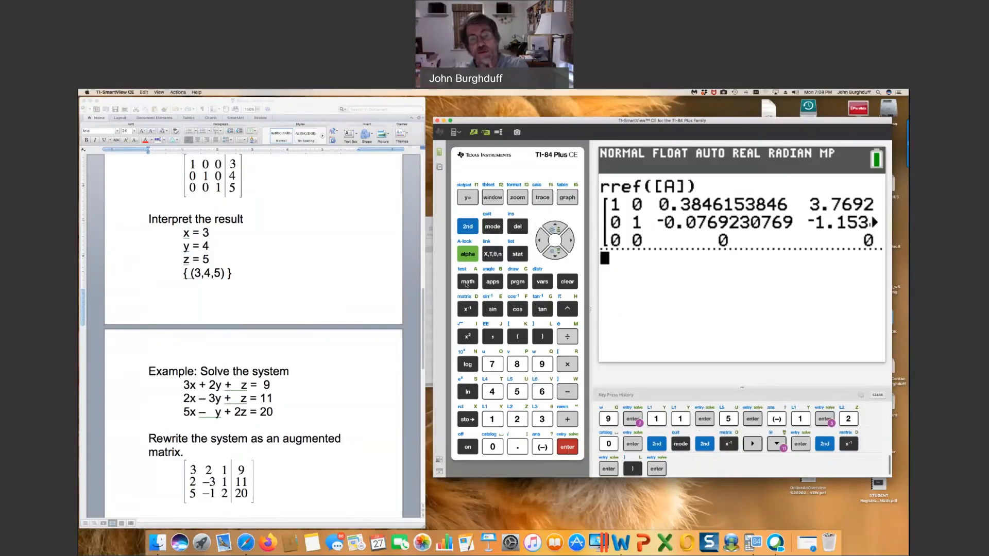
pyautogui.click(467, 282)
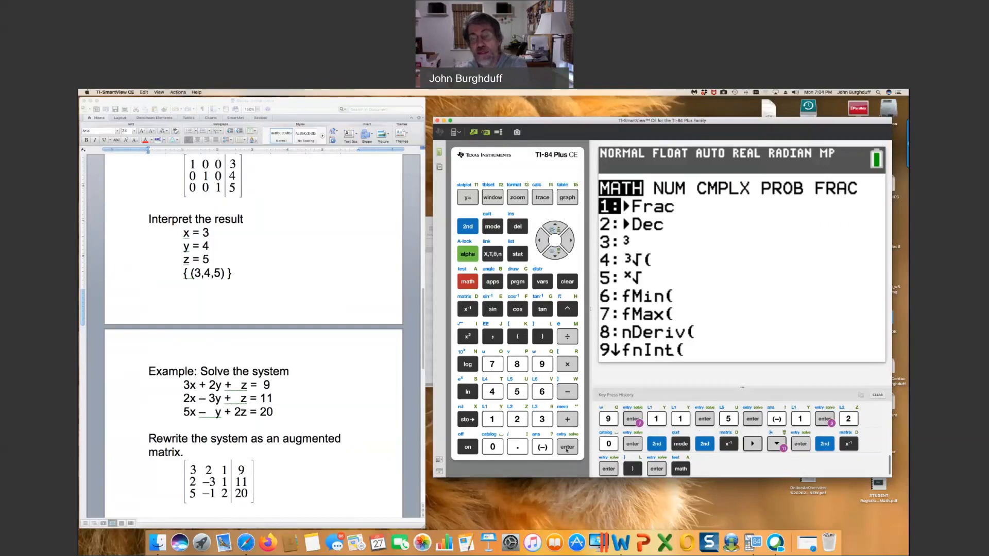
# - Convert the rref answer to fractions: 5/13, 49/13 in row one, −1/13, −15/13 in row two
pyautogui.click(566, 446)
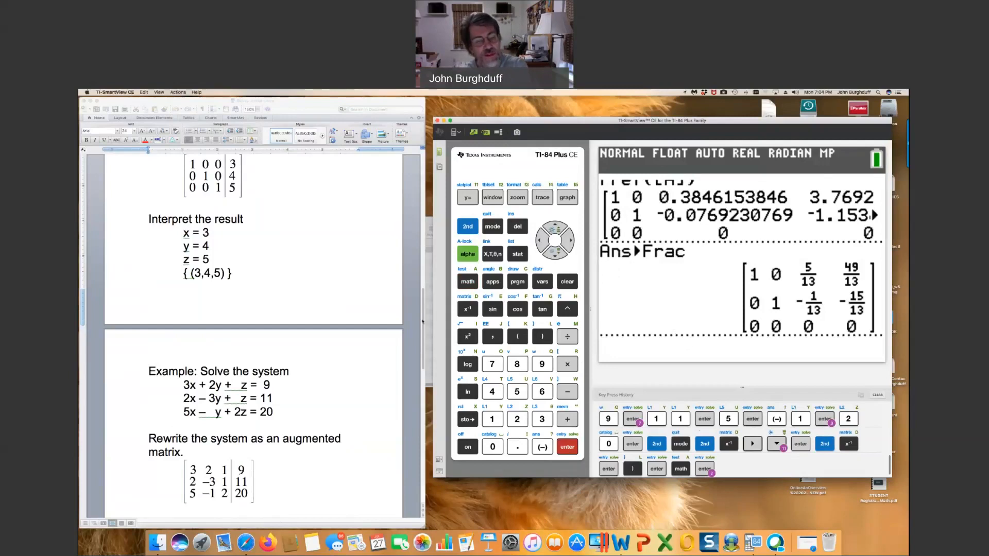
pyautogui.scroll(-3)
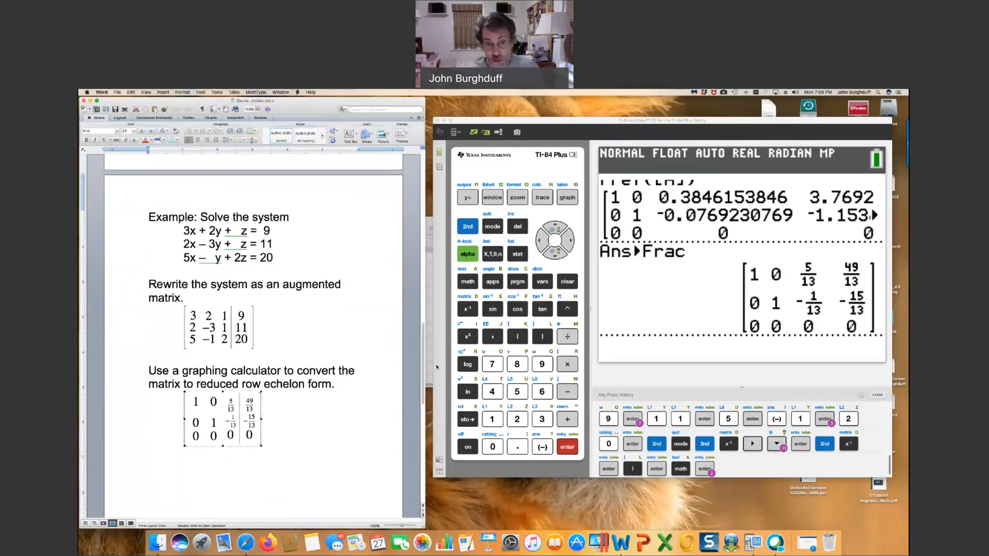
# - Scroll the handout to the interpretation x = 49/13 − 5/13 z, y = −15/13 + 1/13 z and its solution set
pyautogui.scroll(3)
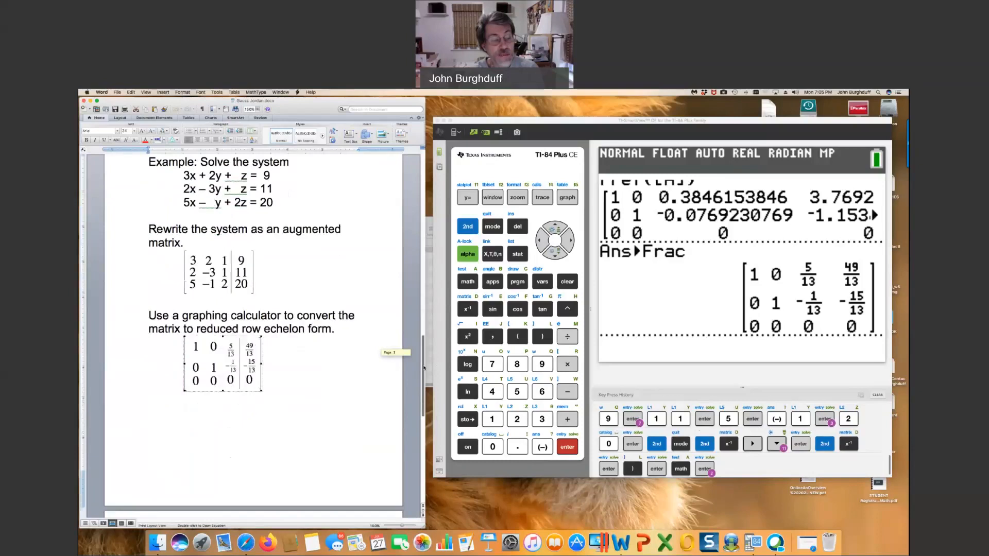
pyautogui.scroll(-3)
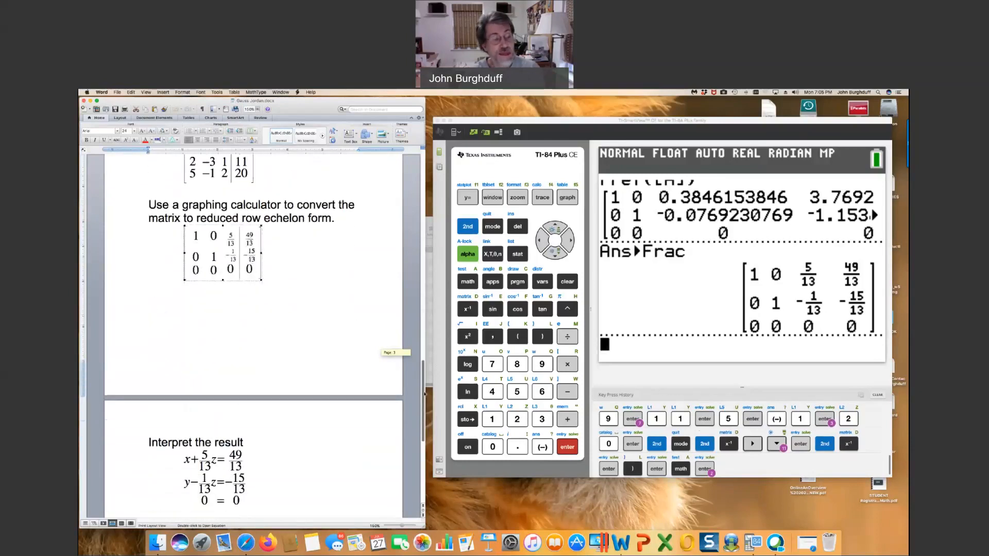
pyautogui.scroll(-3)
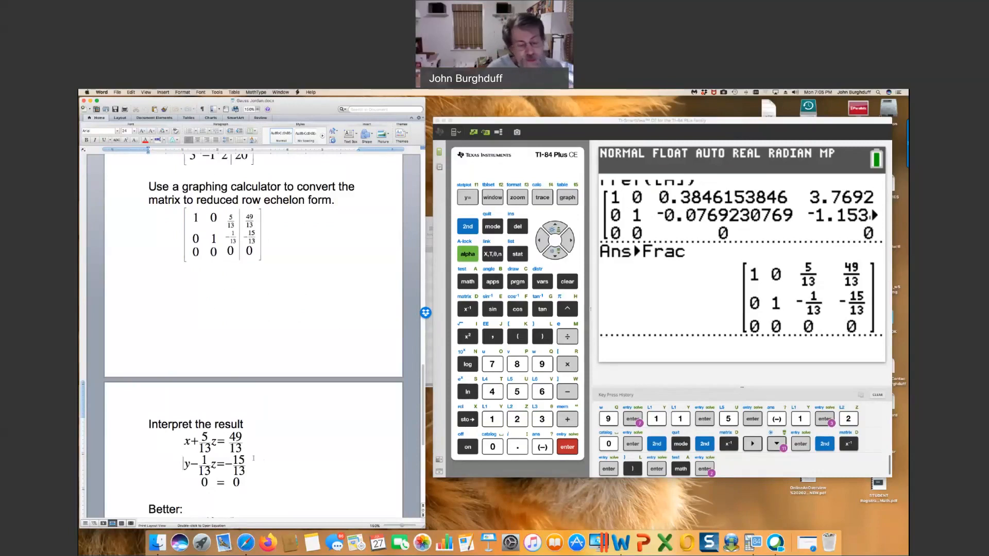
pyautogui.scroll(-3)
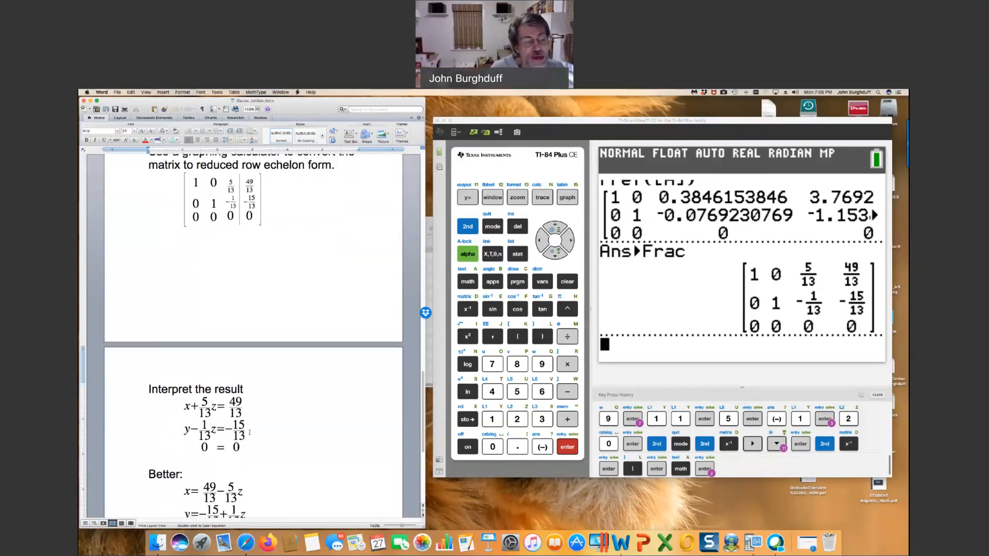
pyautogui.scroll(-3)
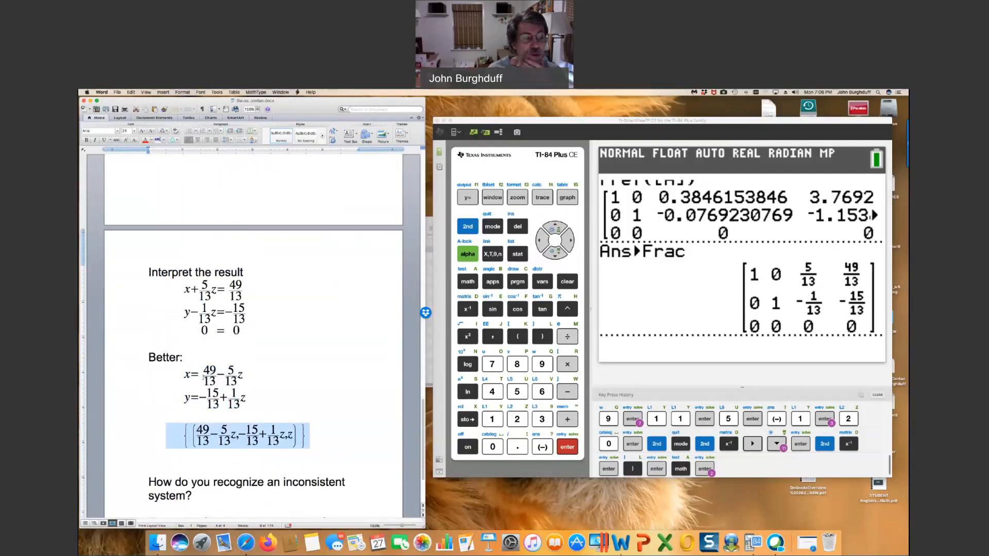
# - Select and deselect the rewritten x and y equations, then scroll to the inconsistent-system example with bottom row 0 0 0 5
pyautogui.click(214, 375)
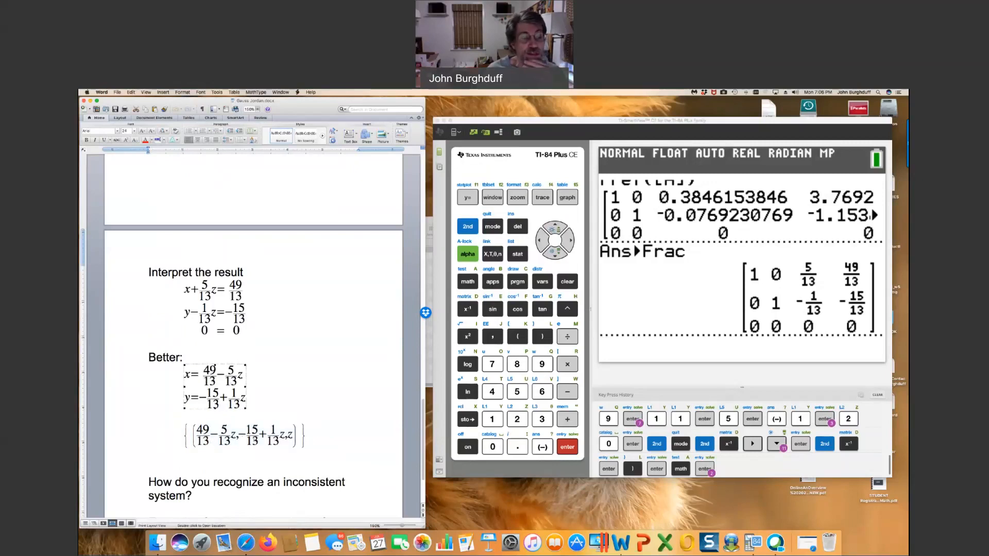
pyautogui.click(567, 447)
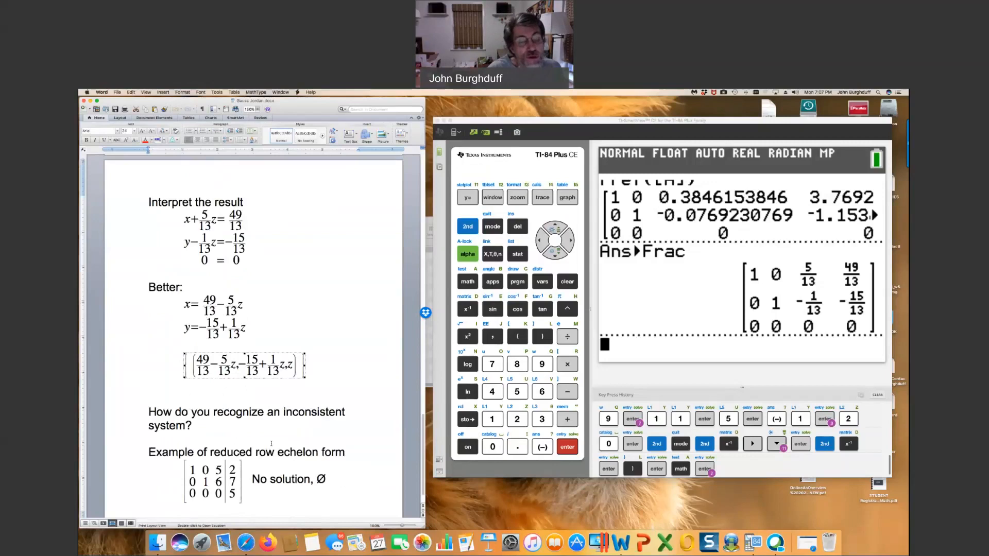
pyautogui.scroll(3)
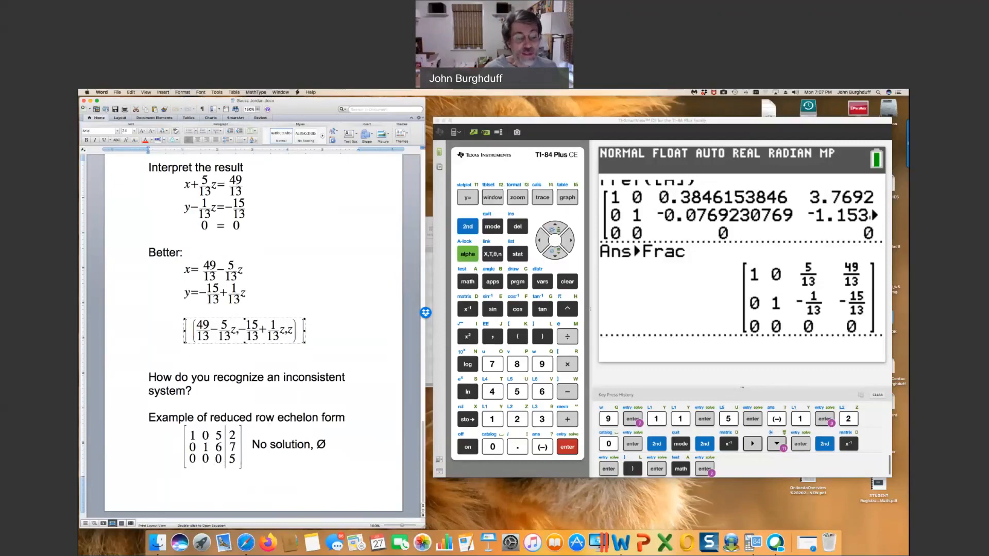
pyautogui.doubleClick(276, 445)
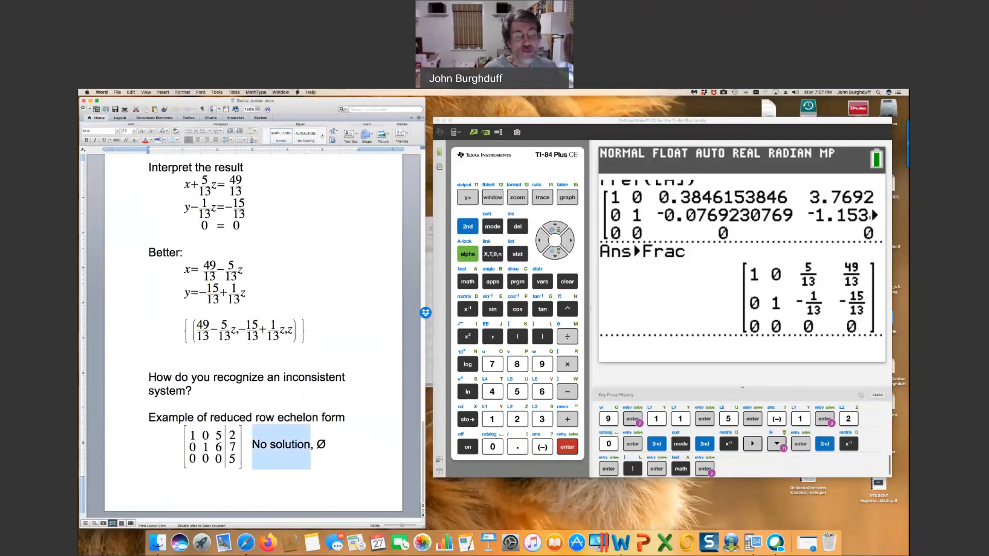